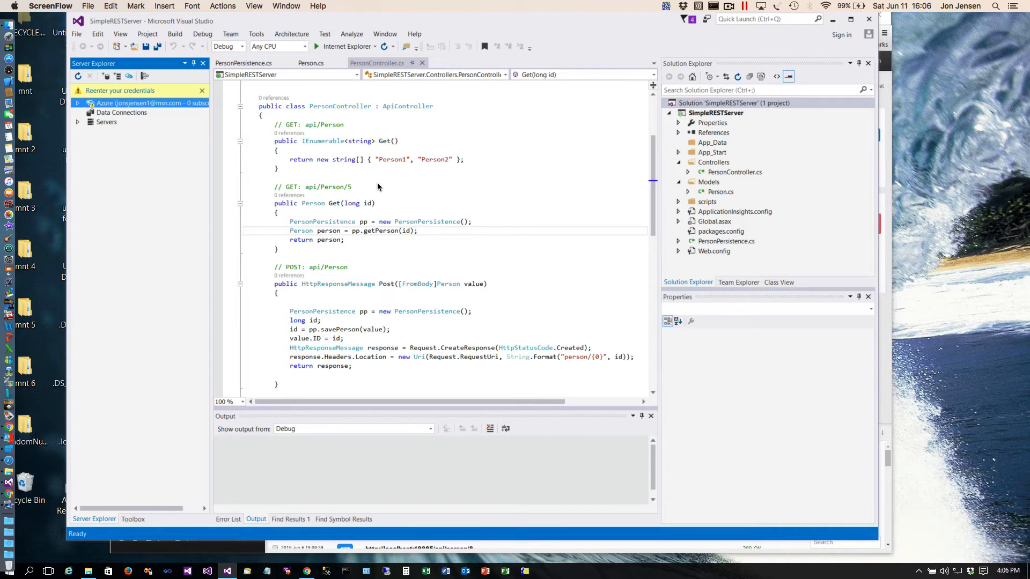
{"action": "mouse_move", "coordinate": [407, 164]}
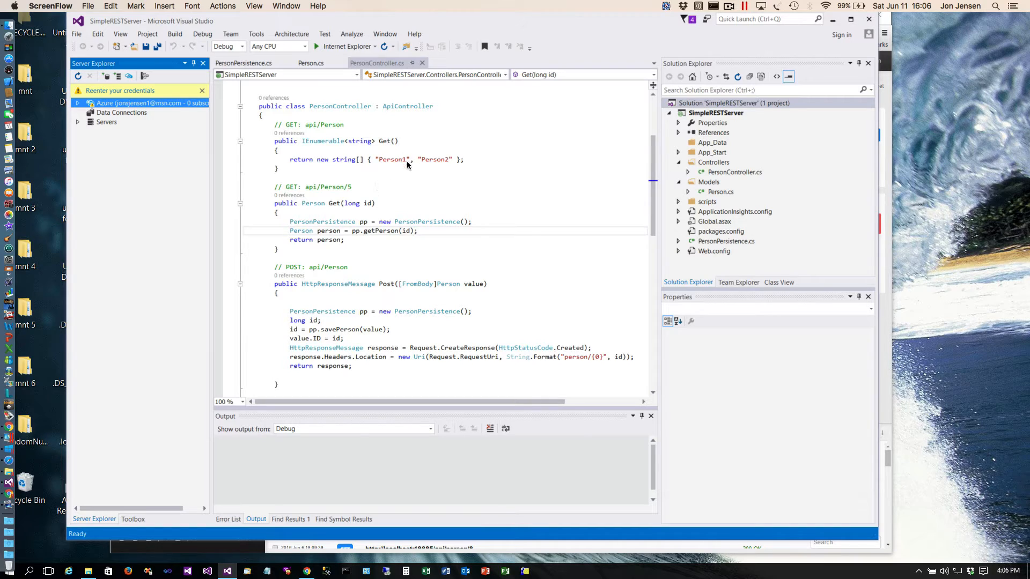
{"action": "mouse_move", "coordinate": [386, 154]}
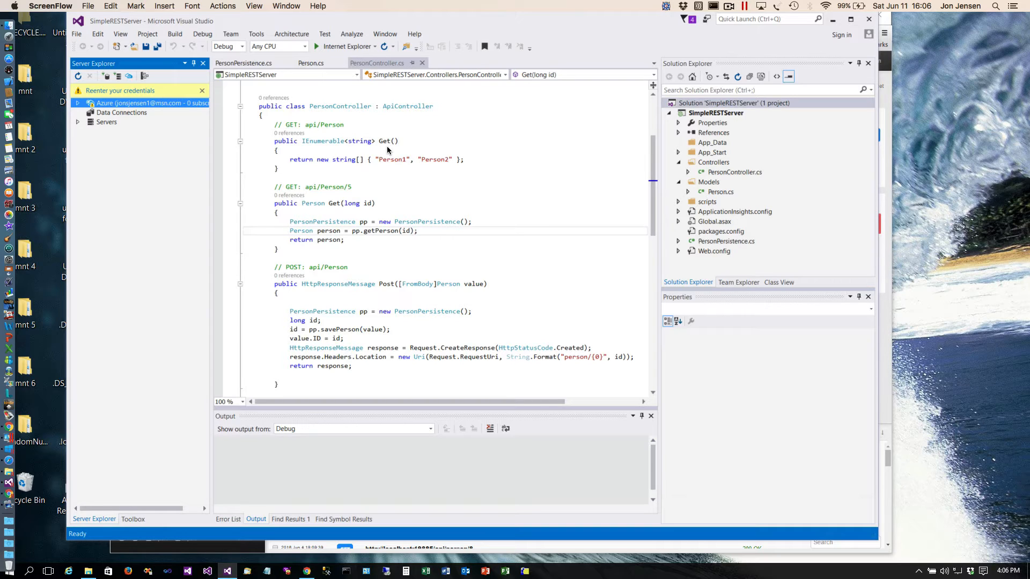
{"action": "mouse_move", "coordinate": [449, 169]}
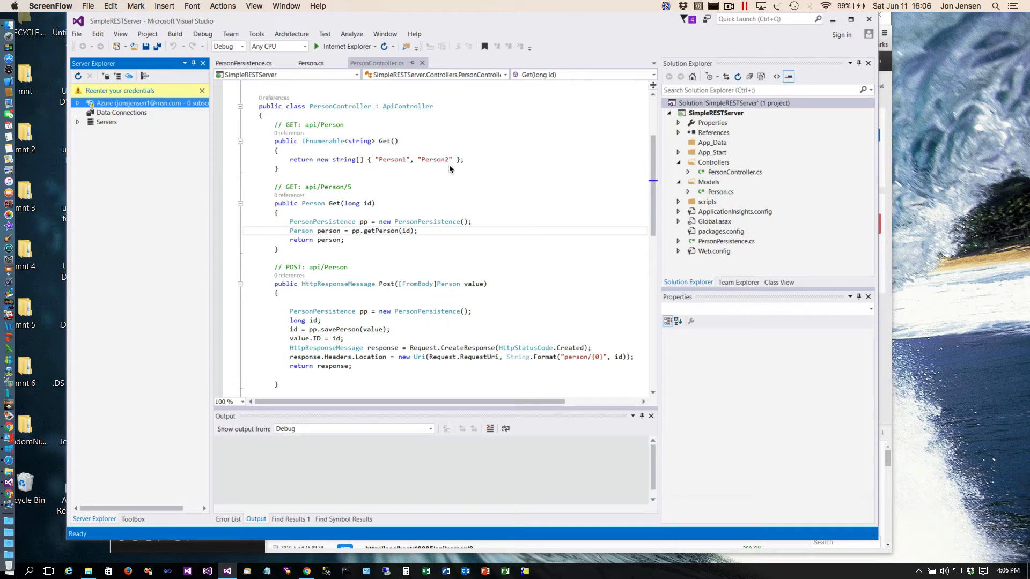
{"action": "mouse_move", "coordinate": [327, 51]}
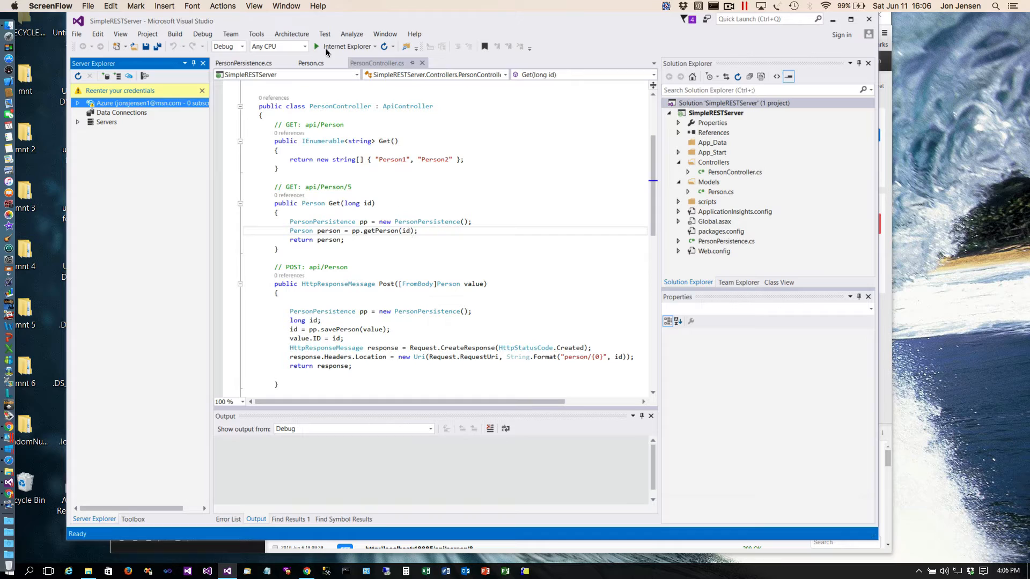
Run the web service and send a GET to localhost:19885/api/person, getting 200 OK with Person1 and Person2
{"action": "left_click", "coordinate": [317, 47]}
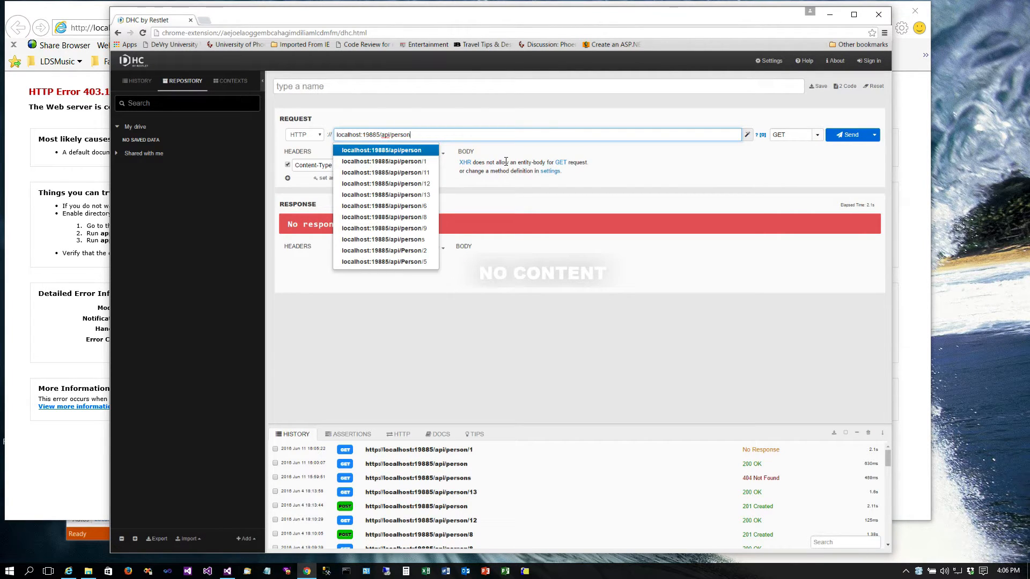
{"action": "left_click", "coordinate": [850, 135]}
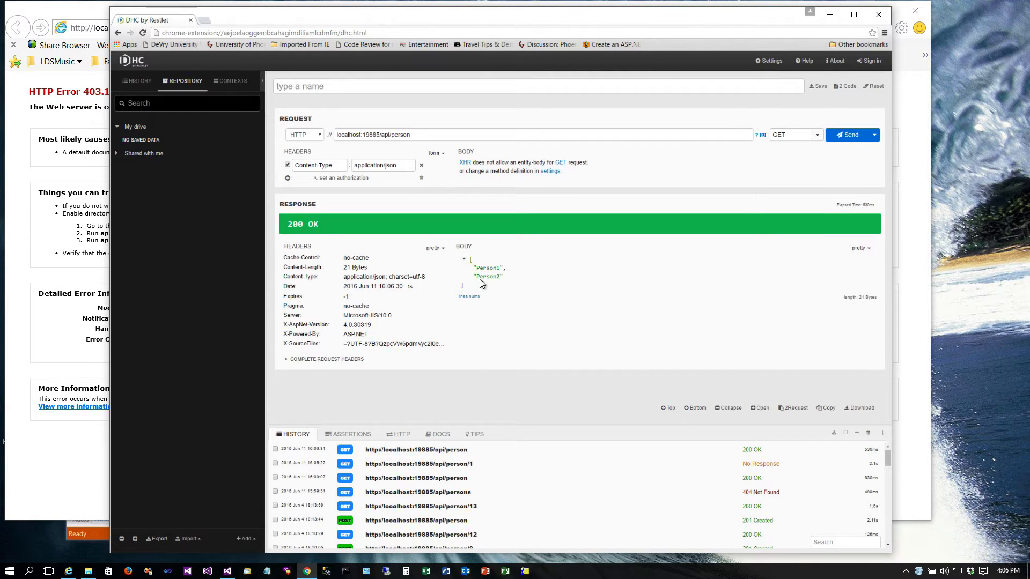
{"action": "mouse_move", "coordinate": [486, 292]}
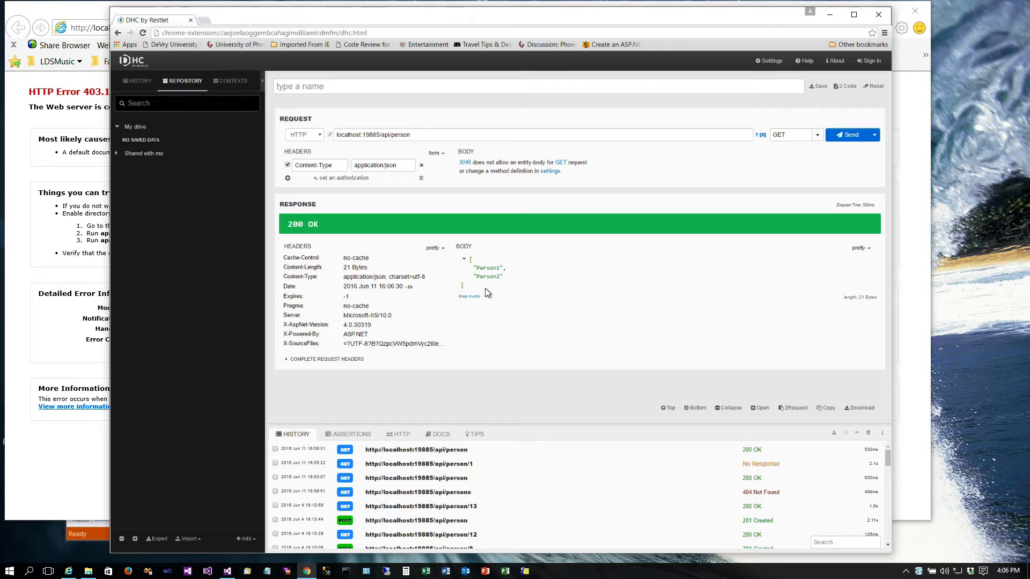
{"action": "mouse_move", "coordinate": [505, 280]}
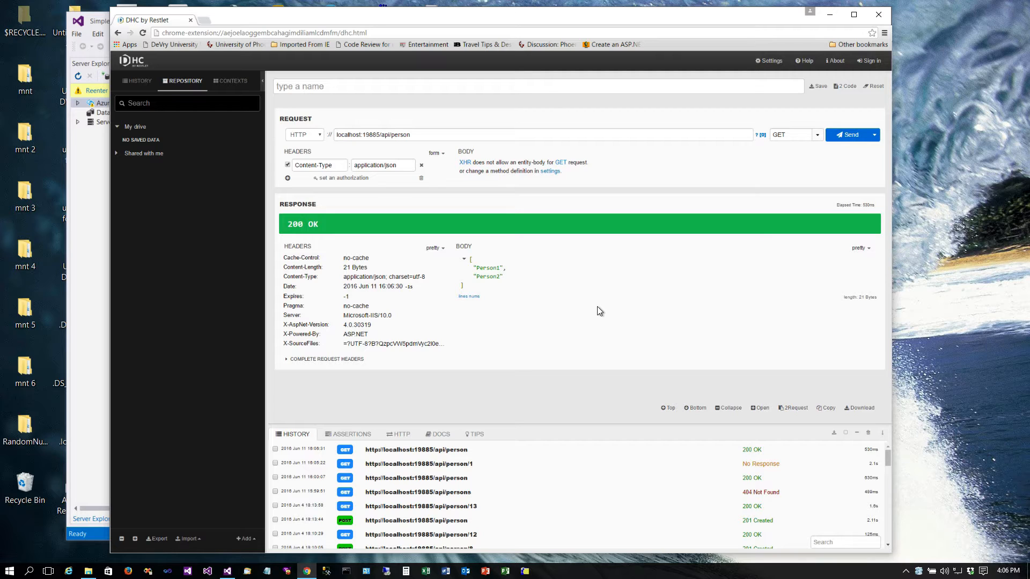
{"action": "mouse_move", "coordinate": [44, 369]}
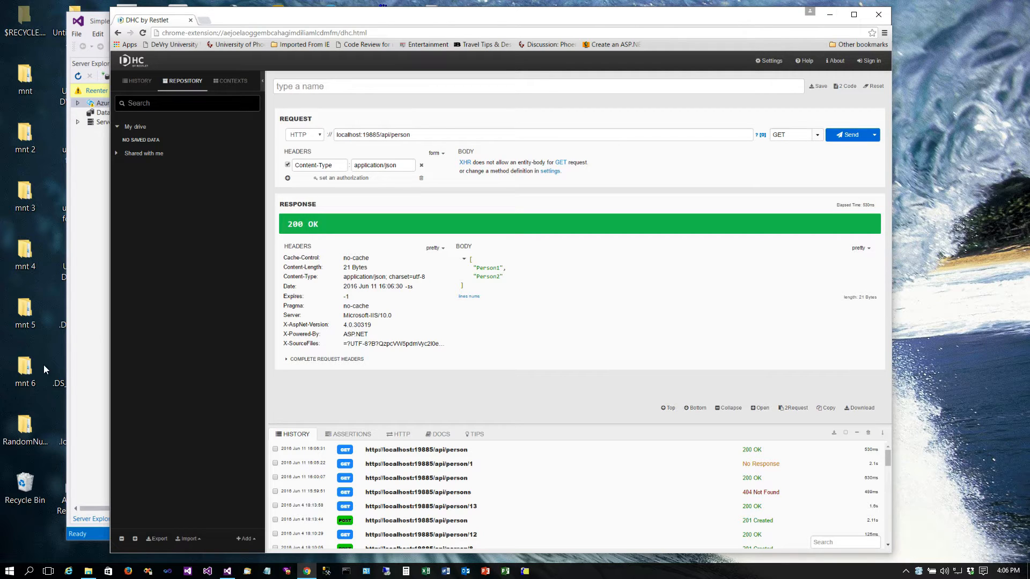
{"action": "mouse_move", "coordinate": [94, 394]}
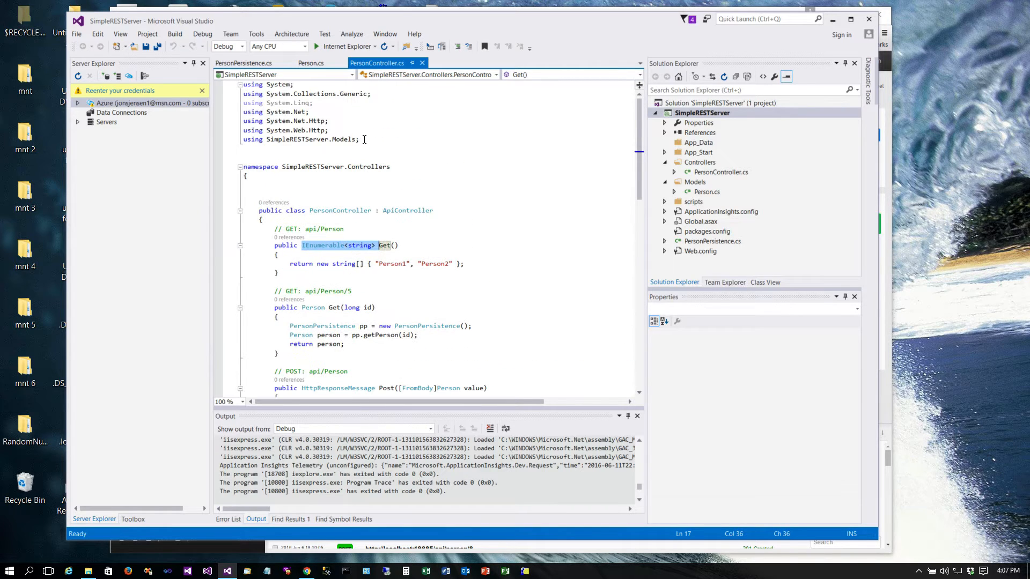
Add 'using System.Collections;' and make Get() return ArrayList instead of IEnumerable<string>
{"action": "type", "text": "usin"}
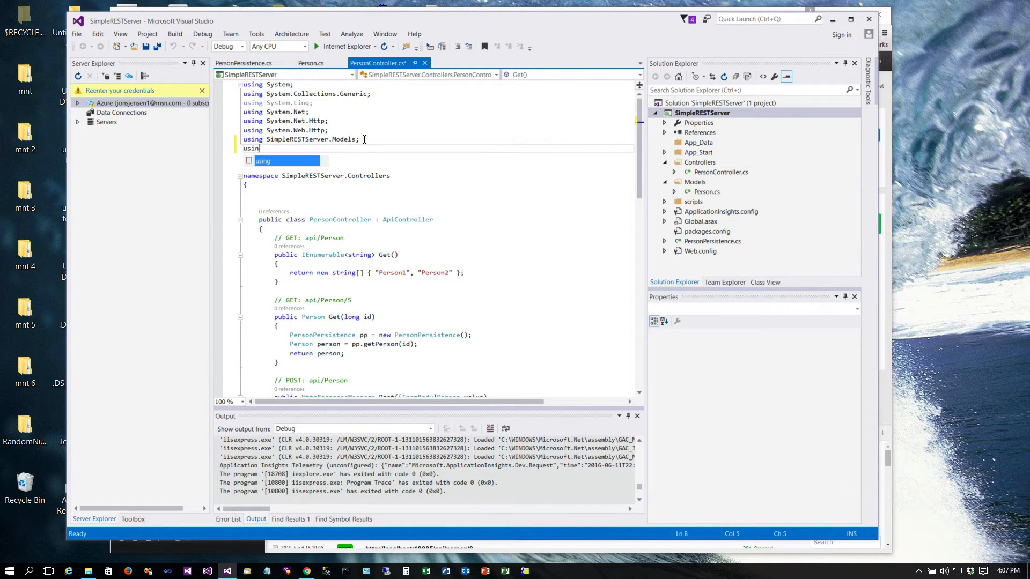
{"action": "type", "text": "System"}
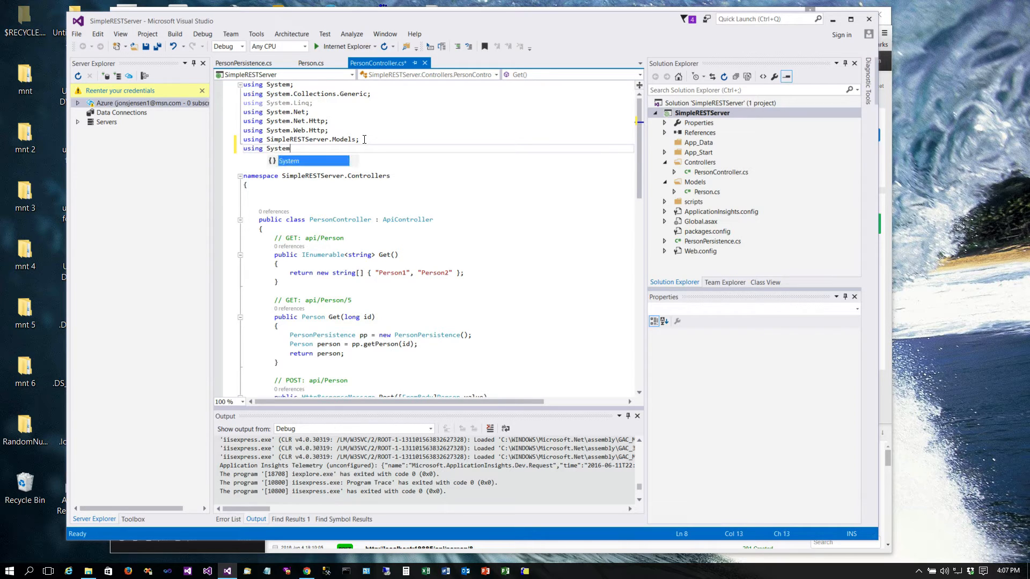
{"action": "type", "text": ".Collections;"}
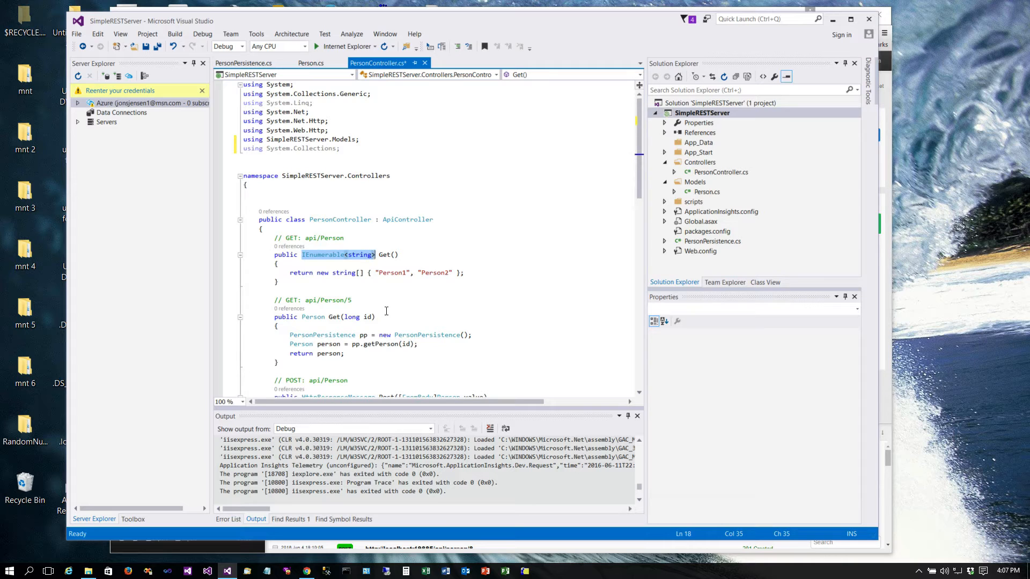
{"action": "type", "text": "ArrayLi"}
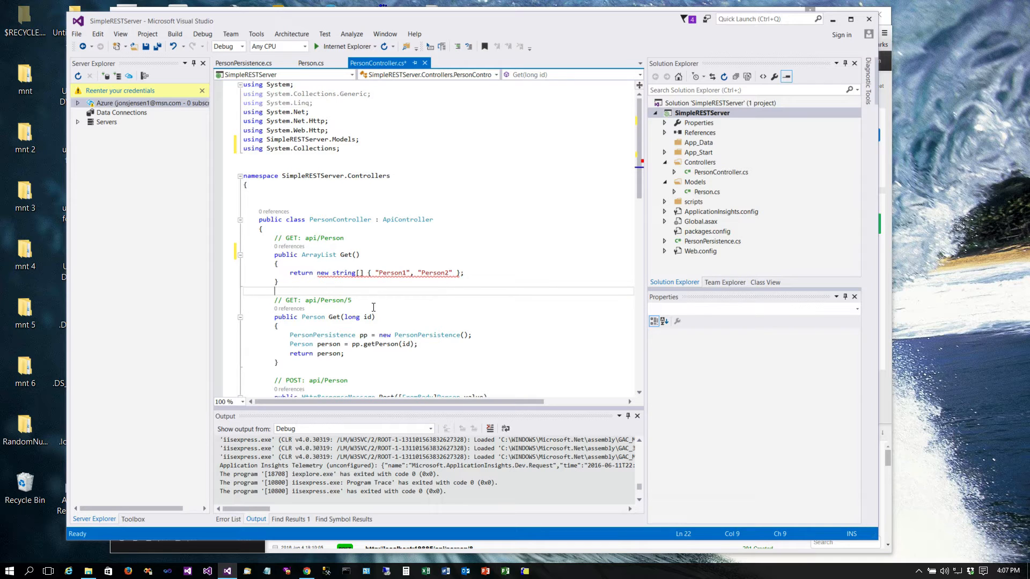
{"action": "mouse_move", "coordinate": [322, 285]}
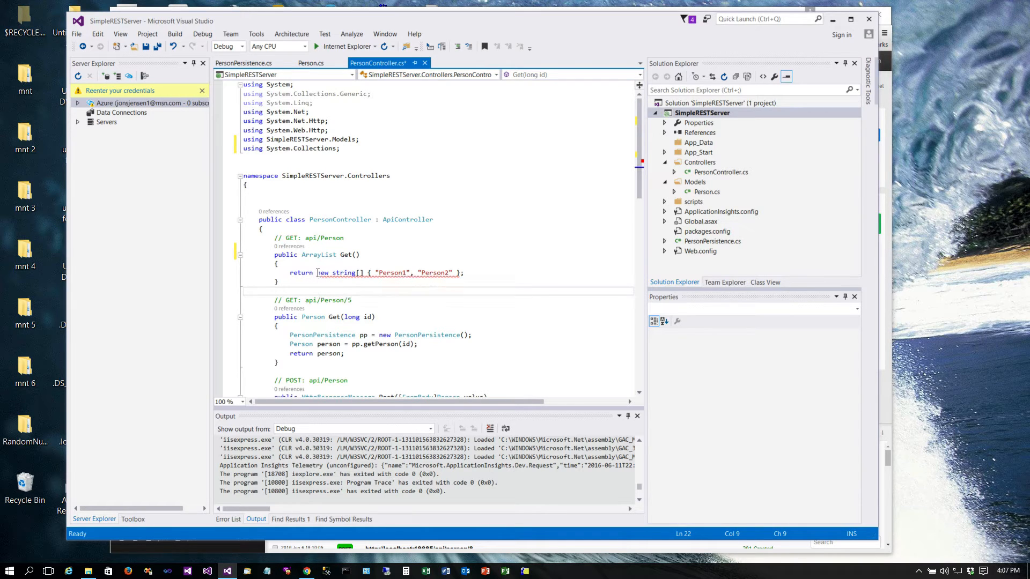
{"action": "mouse_move", "coordinate": [722, 184]}
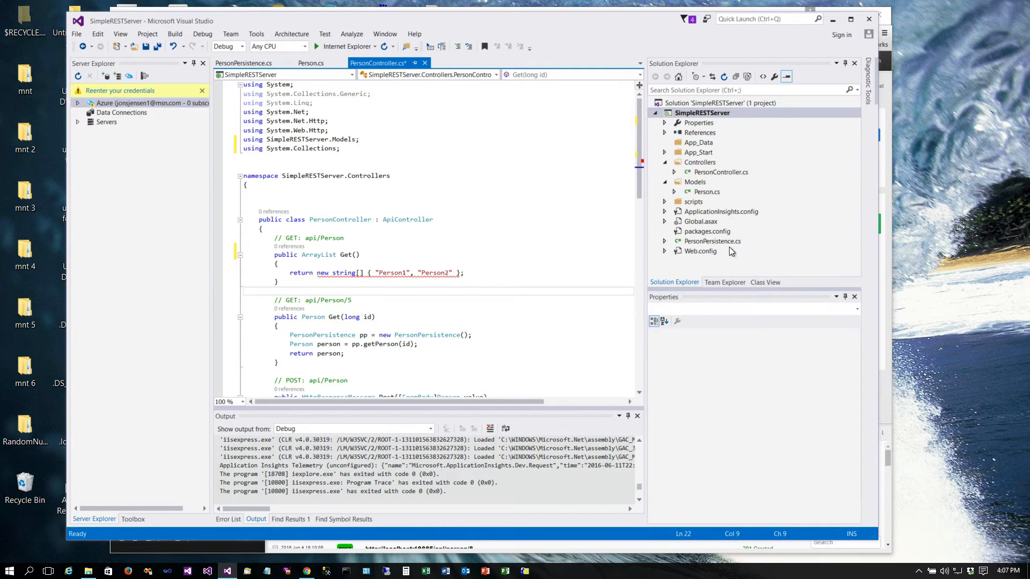
In PersonPersistence.cs, duplicate the getPerson method and select the copy's name for renaming
{"action": "left_click", "coordinate": [243, 63]}
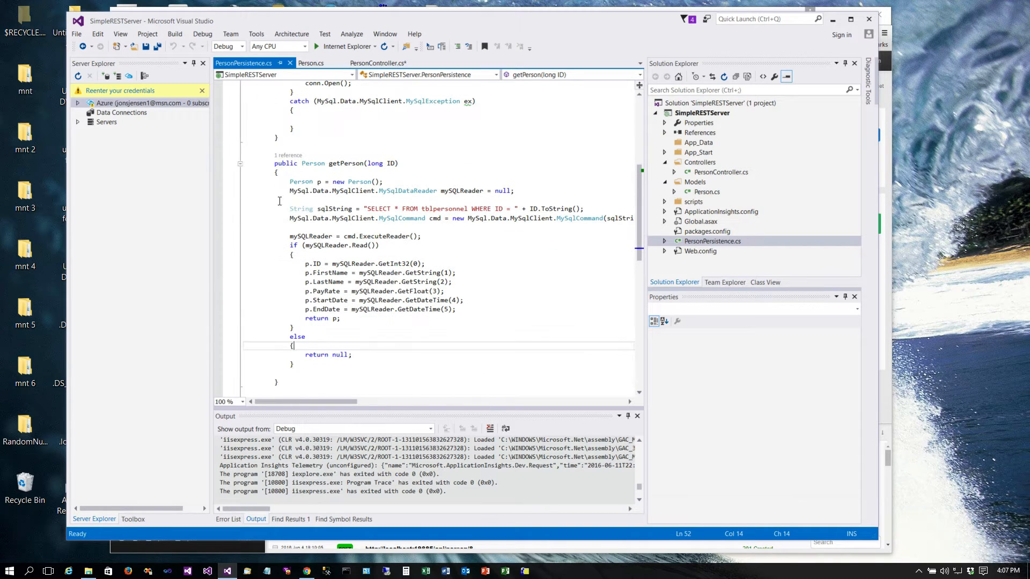
{"action": "left_click_drag", "start_coordinate": [273, 163], "coordinate": [294, 364]}
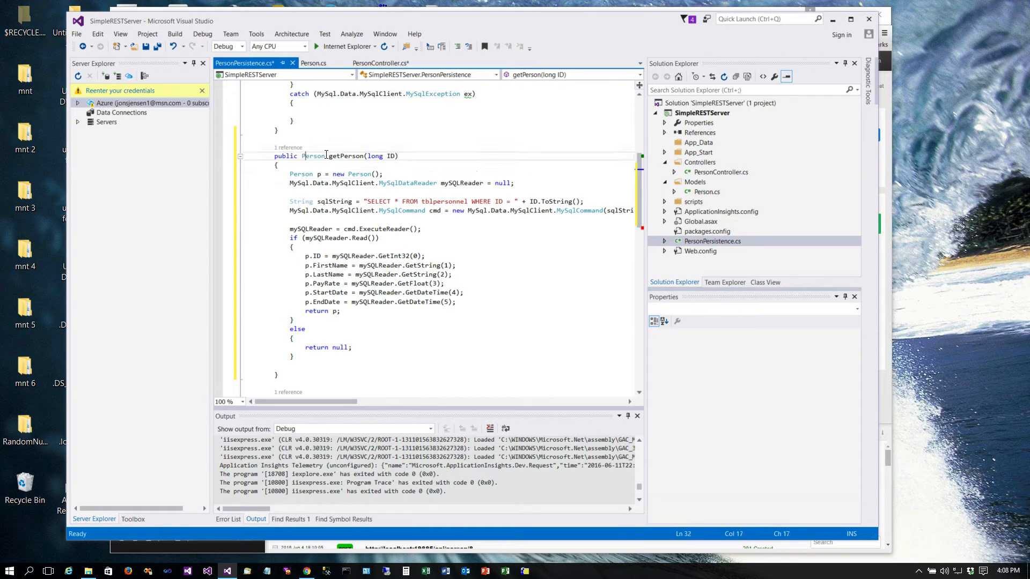
{"action": "double_click", "coordinate": [344, 156]}
{"action": "type", "text": "using System"}
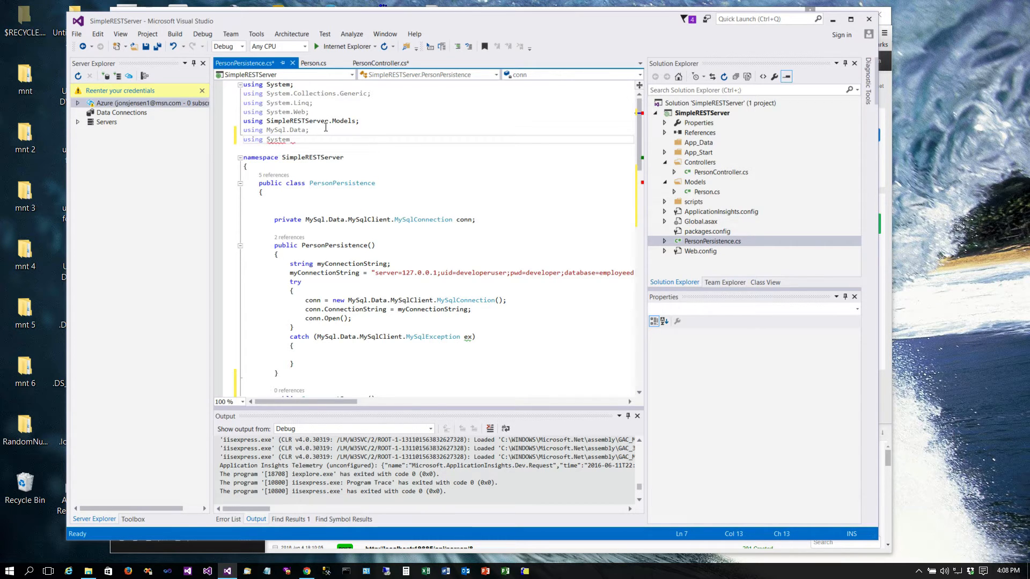
Finish the System.Collections import, move Person creation in getPersons and drop the WHERE ID filter from the query
{"action": "type", "text": ".Collections"}
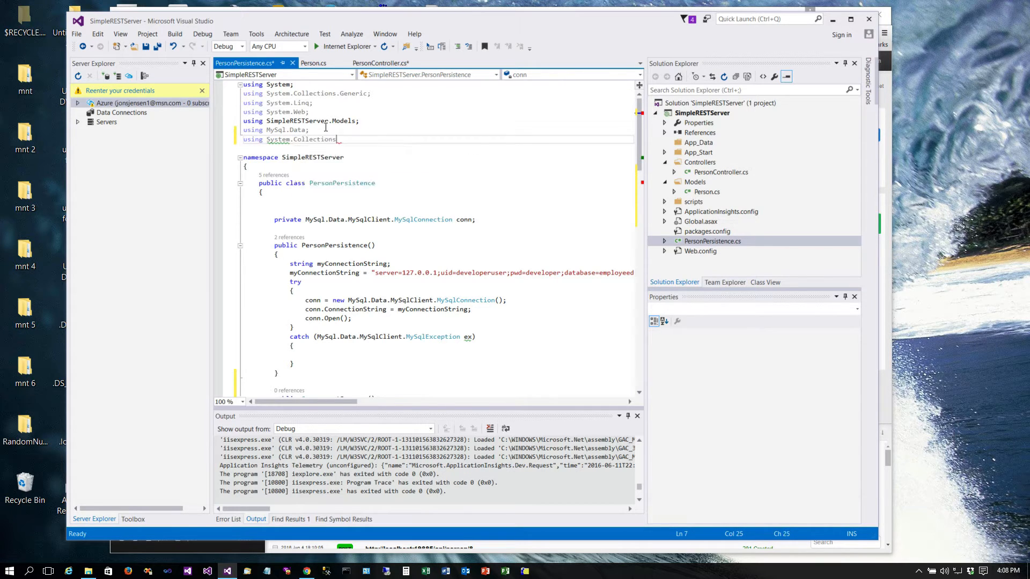
{"action": "scroll", "scroll_direction": "down", "scroll_amount": 3}
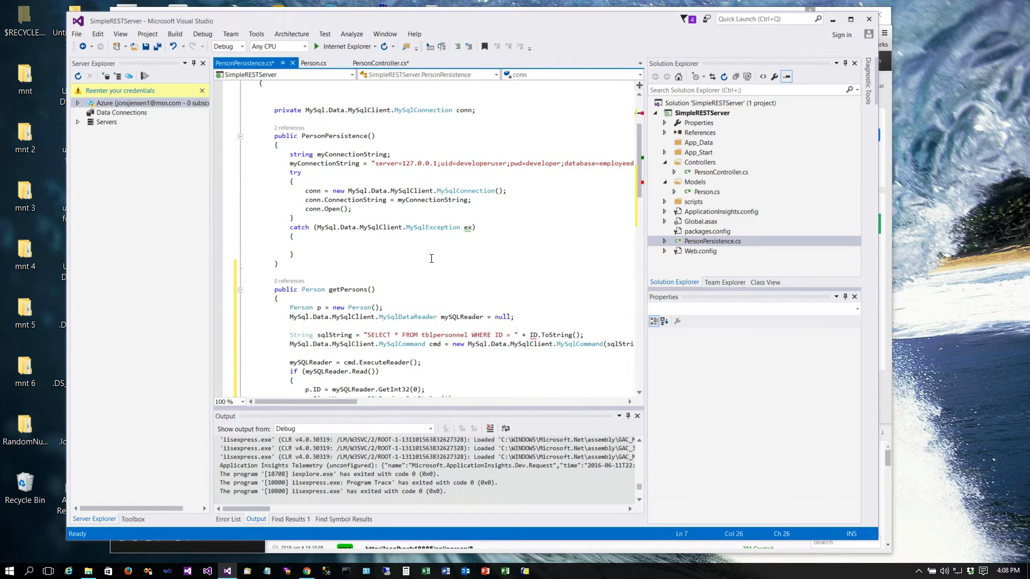
{"action": "scroll", "scroll_direction": "down", "scroll_amount": 3}
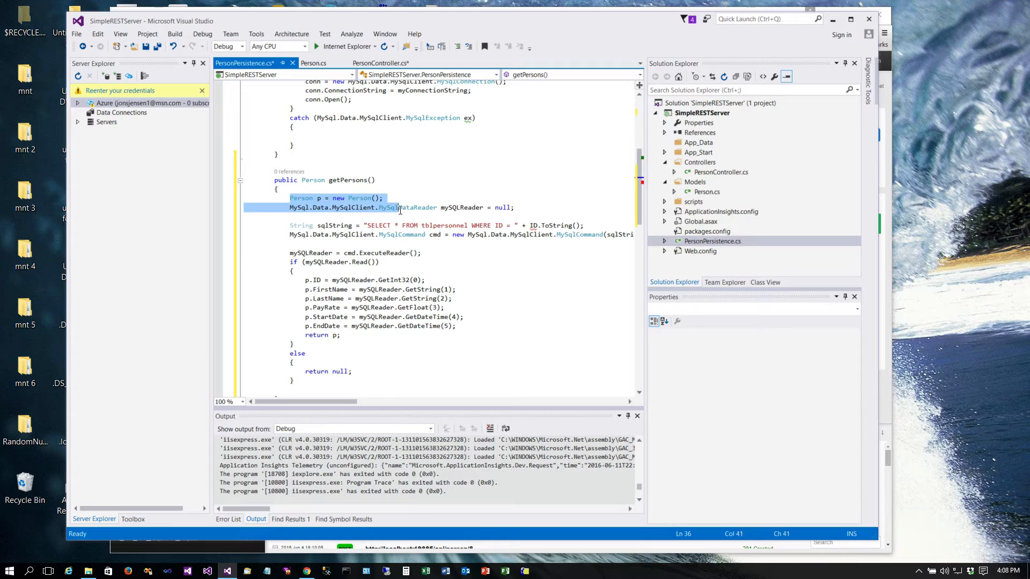
{"action": "key", "text": "Delete"}
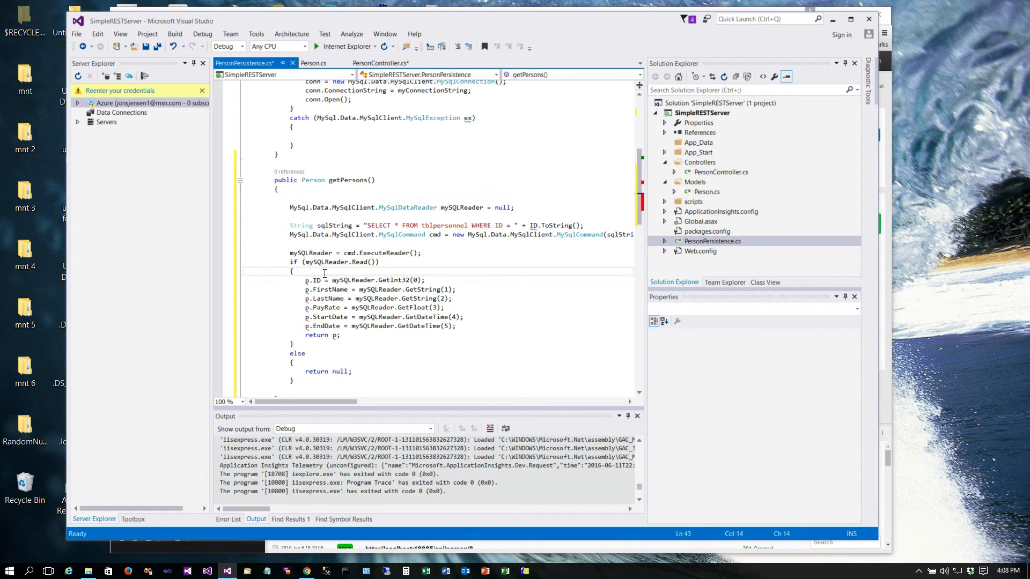
{"action": "type", "text": "Person p = new Person();"}
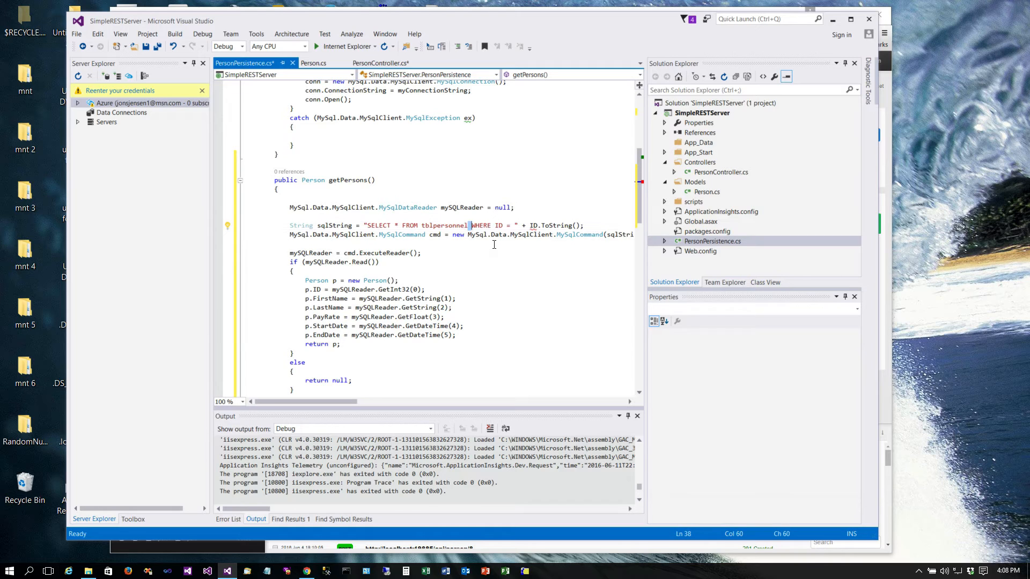
{"action": "left_click_drag", "start_coordinate": [471, 225], "coordinate": [557, 225]}
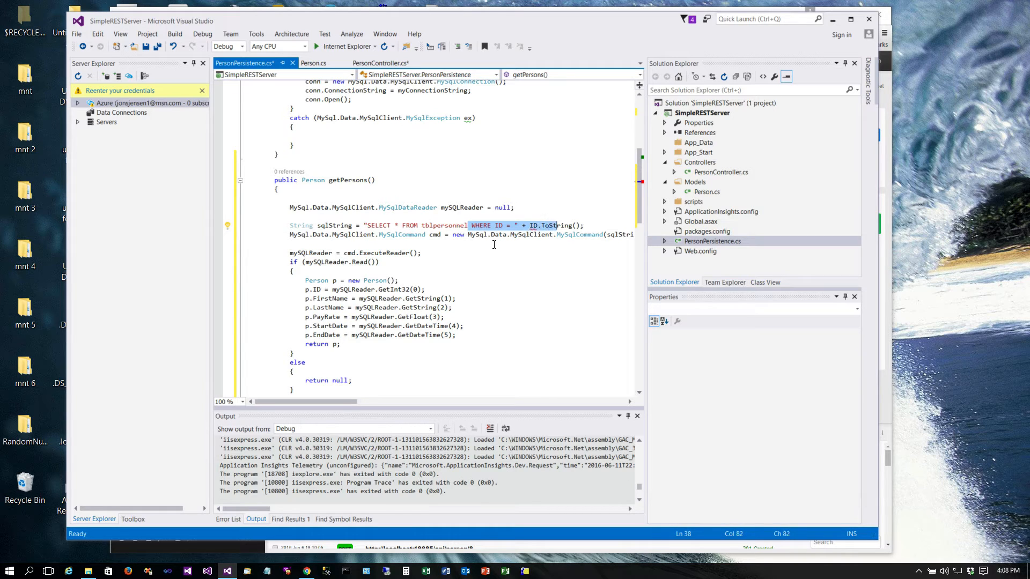
{"action": "key", "text": "Delete"}
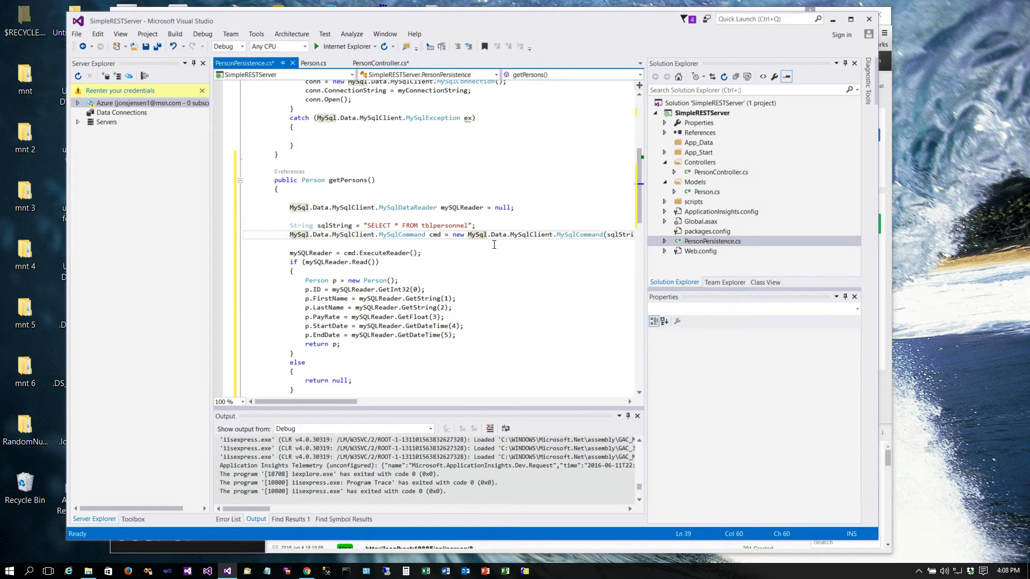
{"action": "mouse_move", "coordinate": [317, 262]}
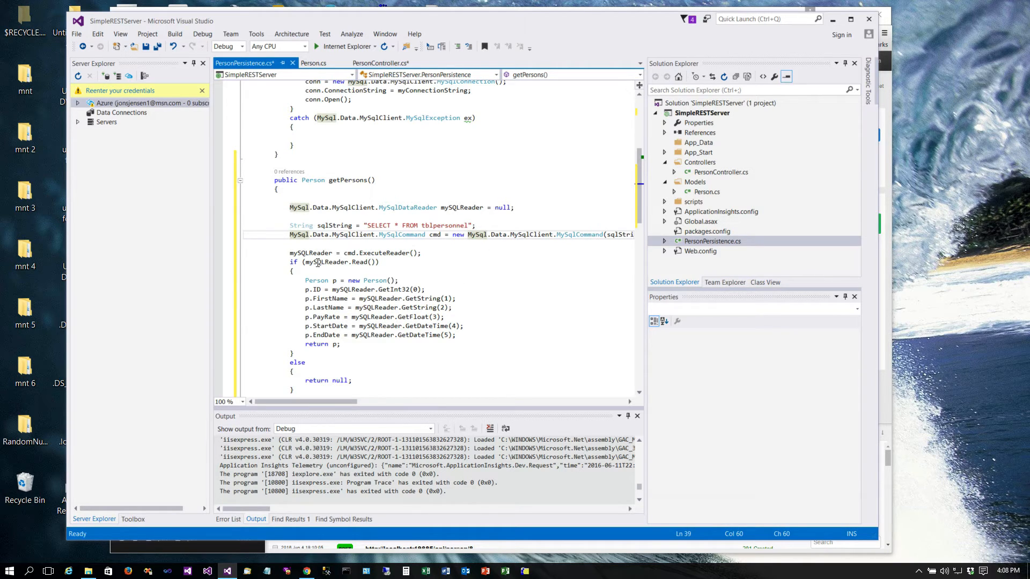
Read rows in a while loop without the else block and declare getPersons to return ArrayList
{"action": "left_click", "coordinate": [293, 262]}
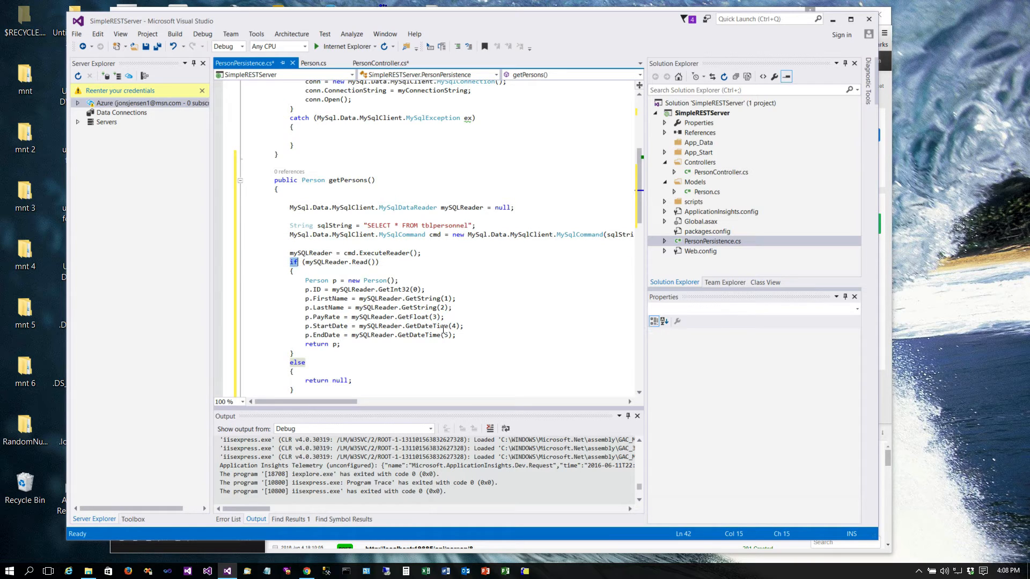
{"action": "type", "text": "while"}
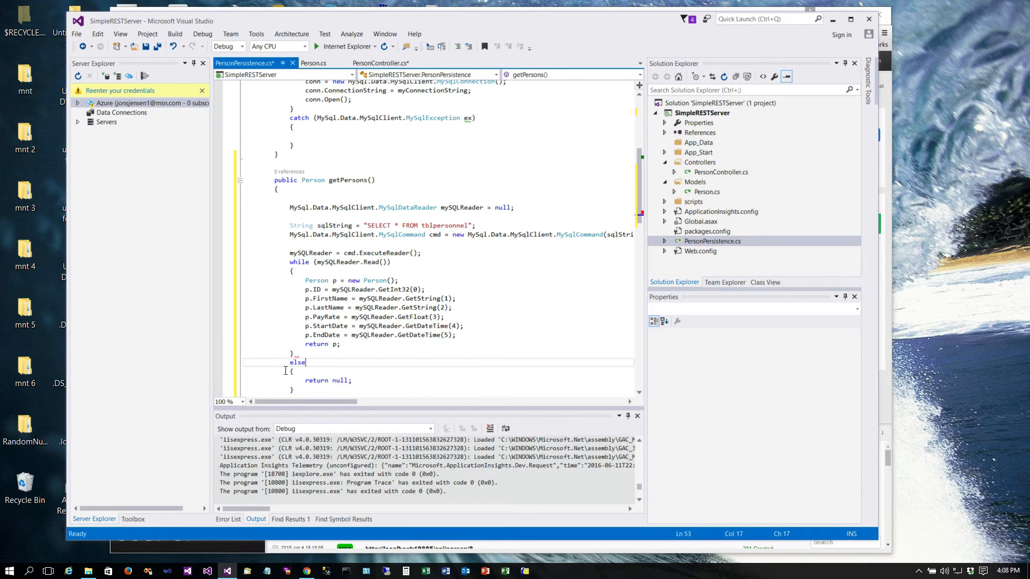
{"action": "left_click_drag", "start_coordinate": [296, 362], "coordinate": [295, 391]}
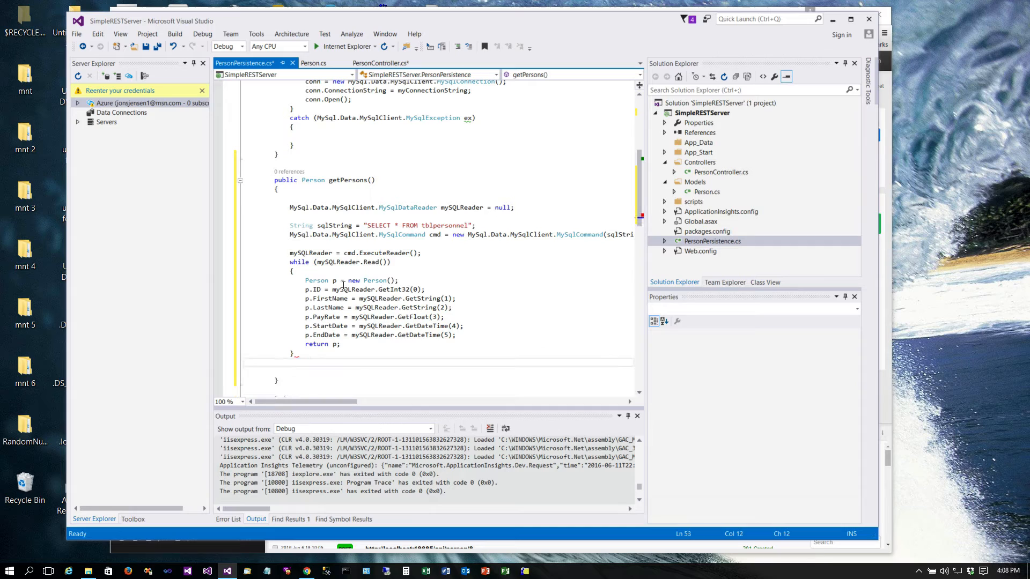
{"action": "double_click", "coordinate": [312, 181]}
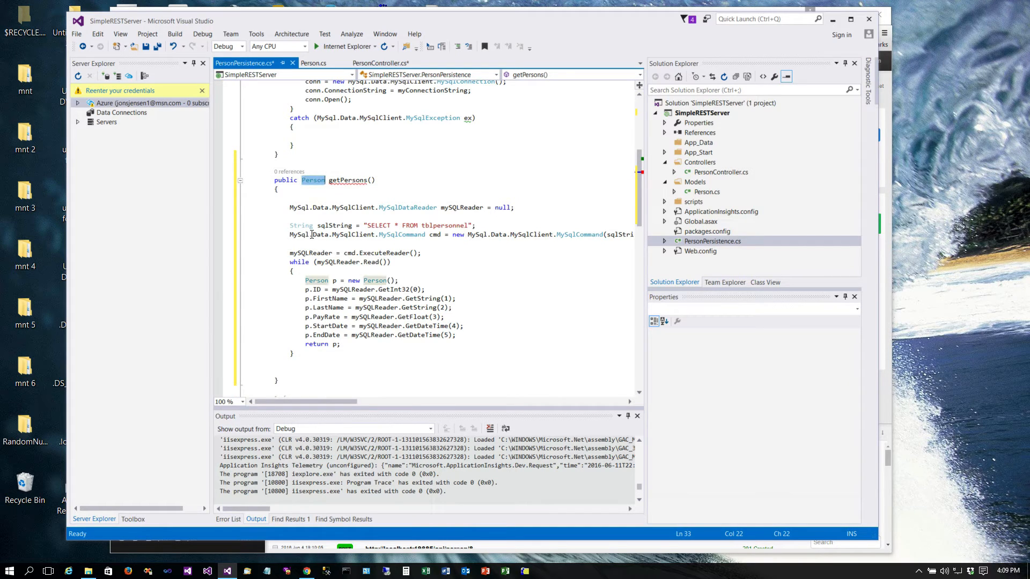
{"action": "type", "text": "ArrayList"}
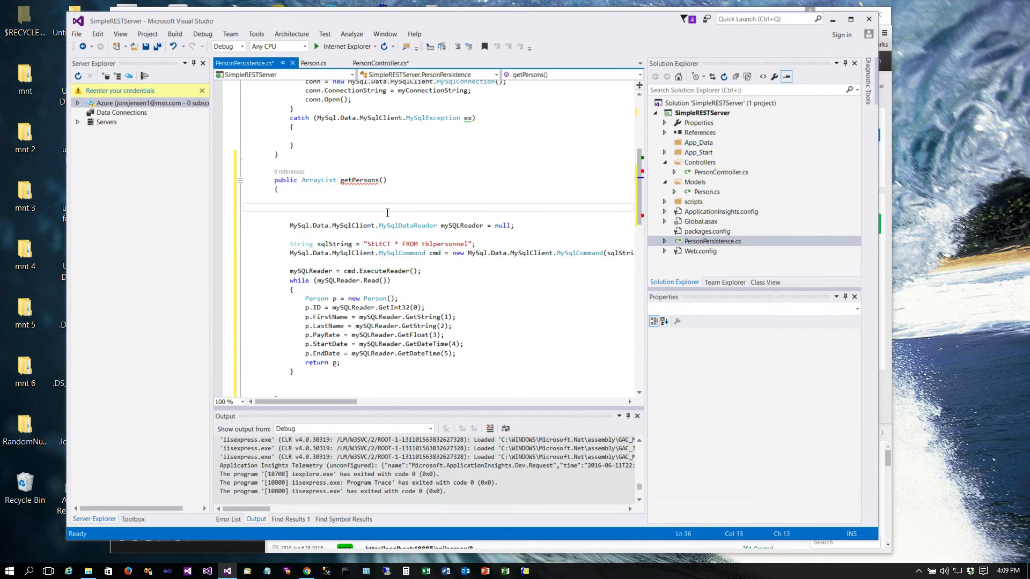
Declare ArrayList personArray = new ArrayList() and add each Person with personArray.Add(p) inside the loop
{"action": "type", "text": "ArrayList"}
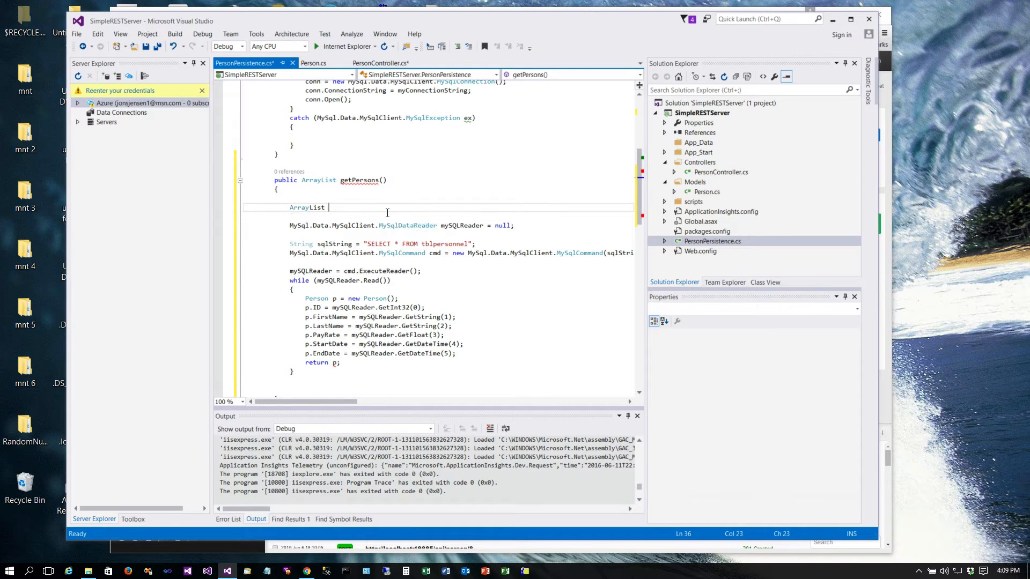
{"action": "type", "text": "personA"}
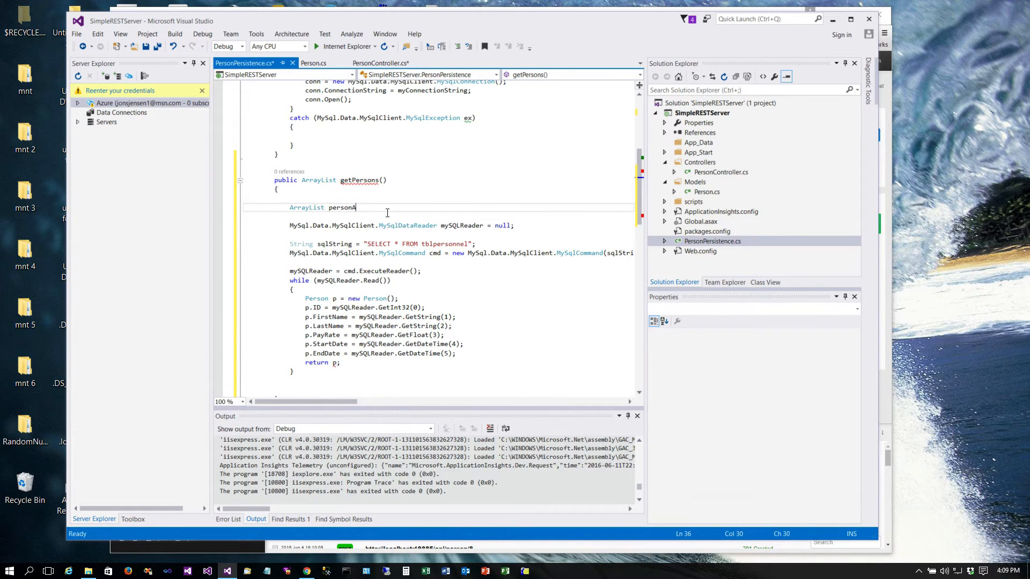
{"action": "type", "text": "rray"}
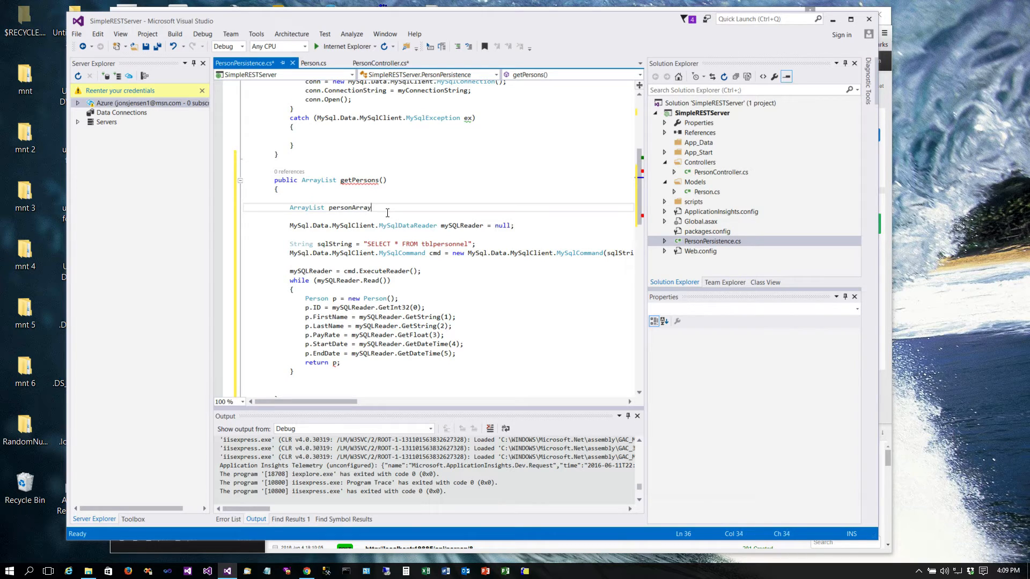
{"action": "type", "text": "= new ArrayList();"}
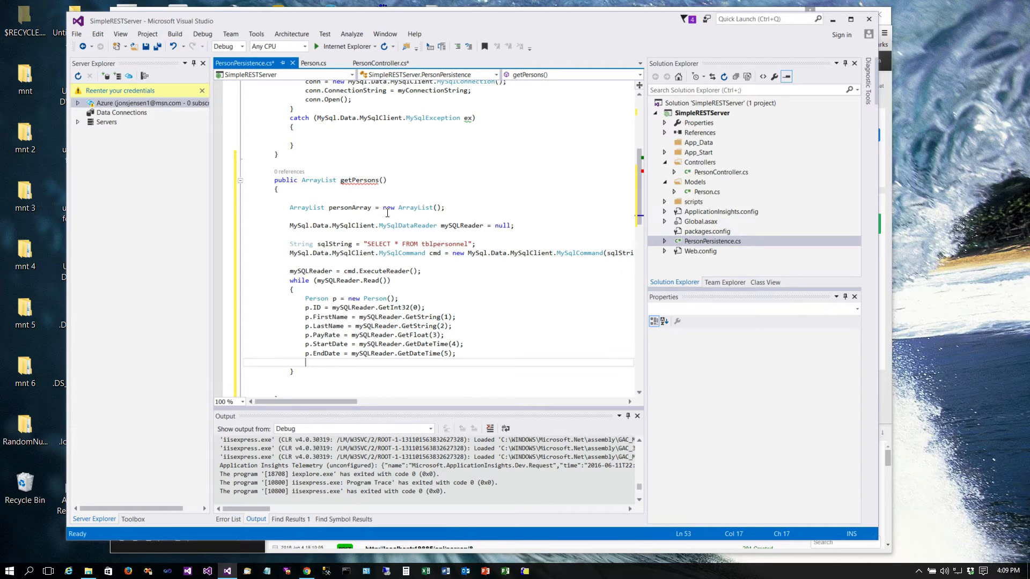
{"action": "type", "text": "personArray.Add("}
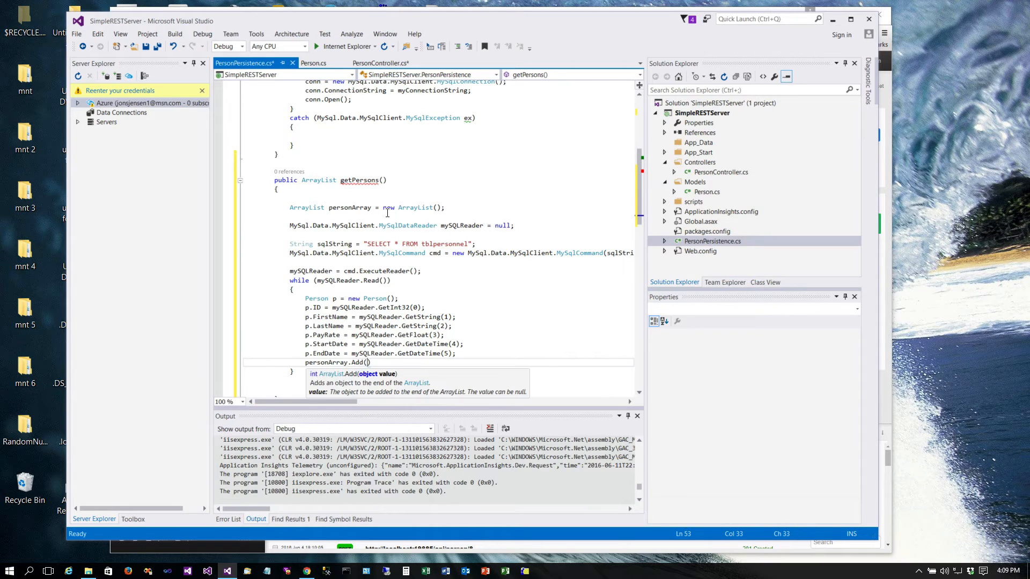
{"action": "type", "text": "p"}
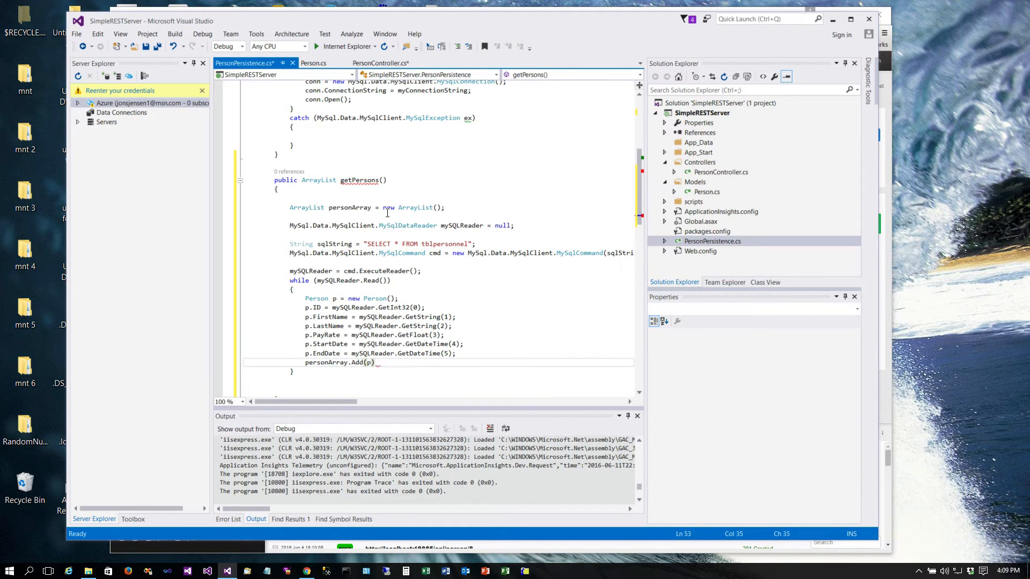
Return personArray after the read loop instead of a single Person
{"action": "left_click", "coordinate": [377, 353]}
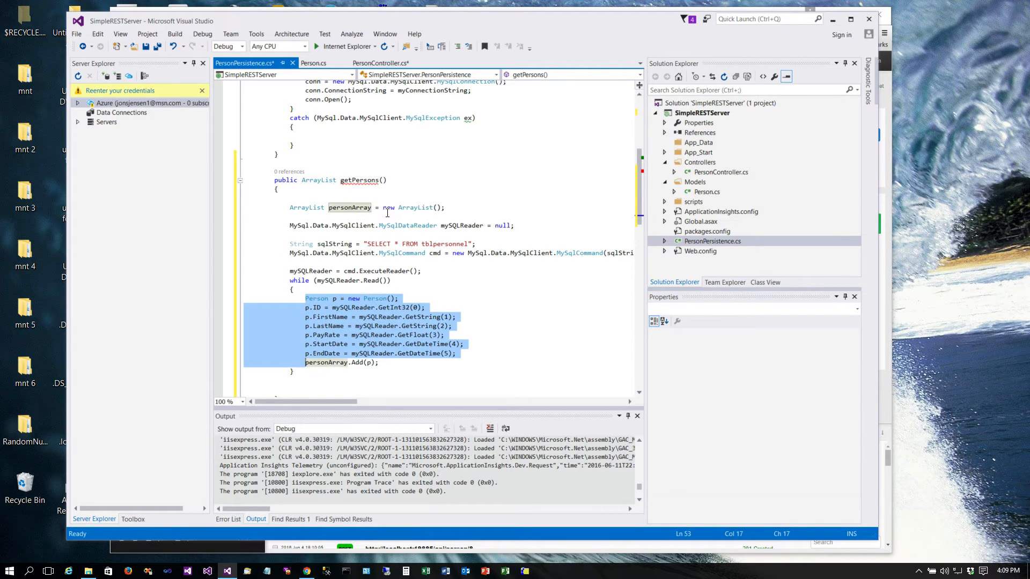
{"action": "type", "text": "r"}
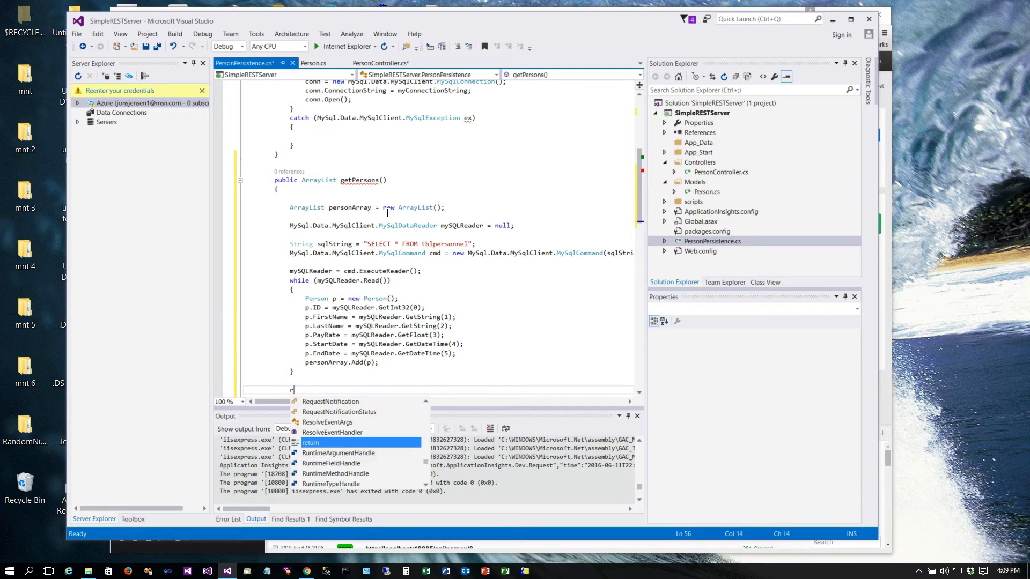
{"action": "type", "text": "eturn person"}
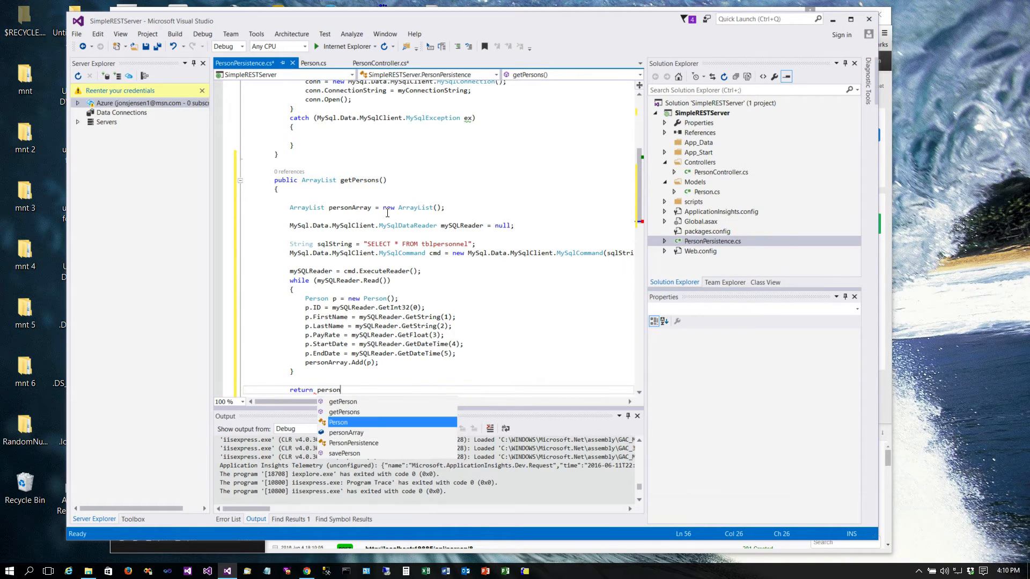
{"action": "type", "text": "Array;"}
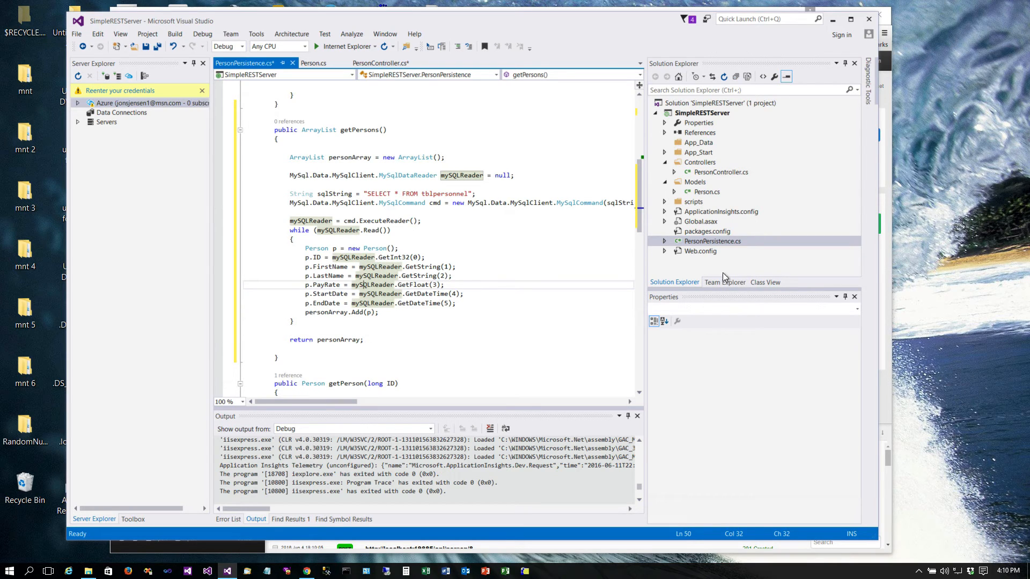
{"action": "mouse_move", "coordinate": [712, 173]}
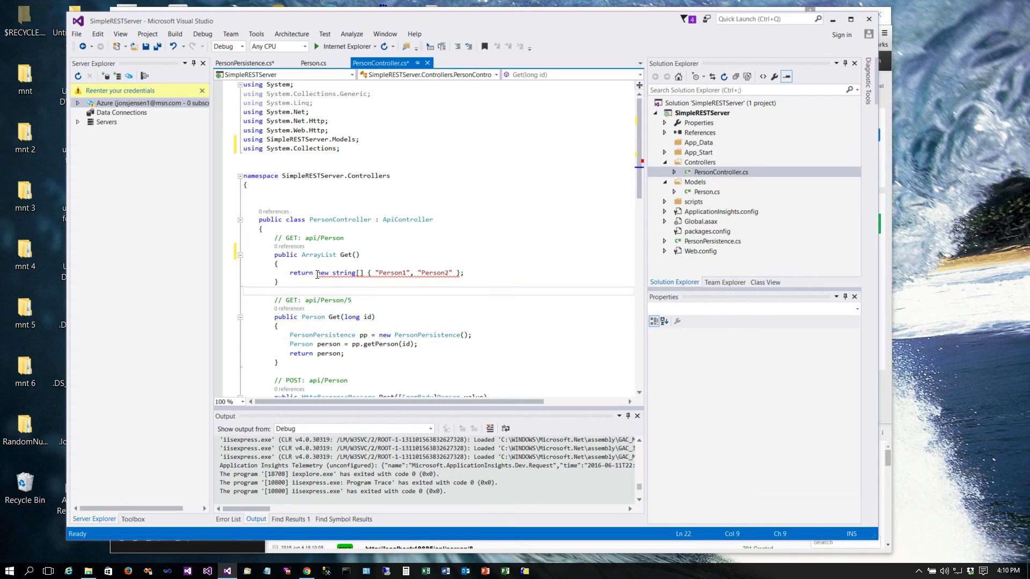
In PersonController's Get(), create a PersonPersistence pp and return pp.getPersons() instead of the placeholder strings
{"action": "double_click", "coordinate": [322, 272]}
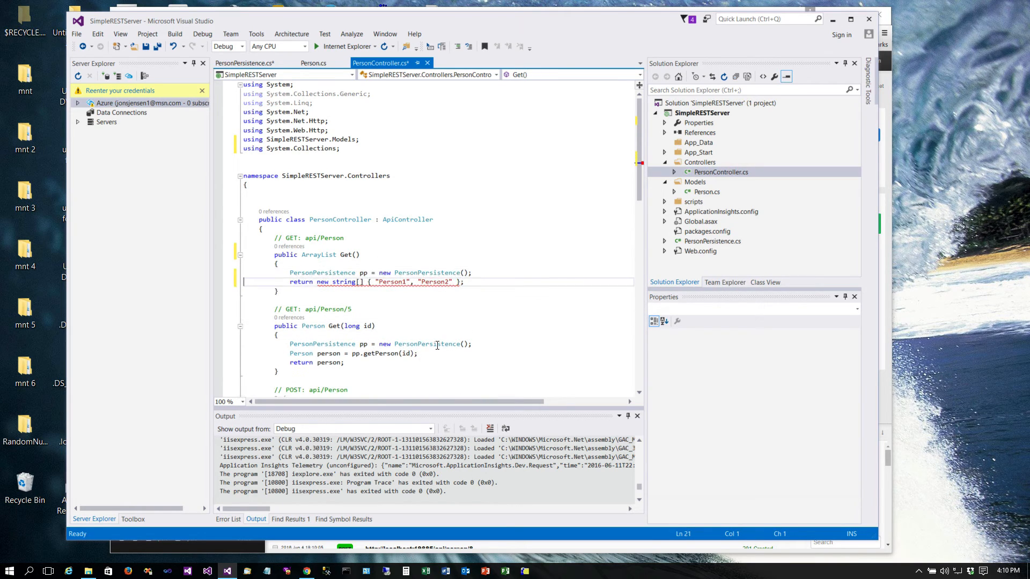
{"action": "left_click", "coordinate": [302, 282]}
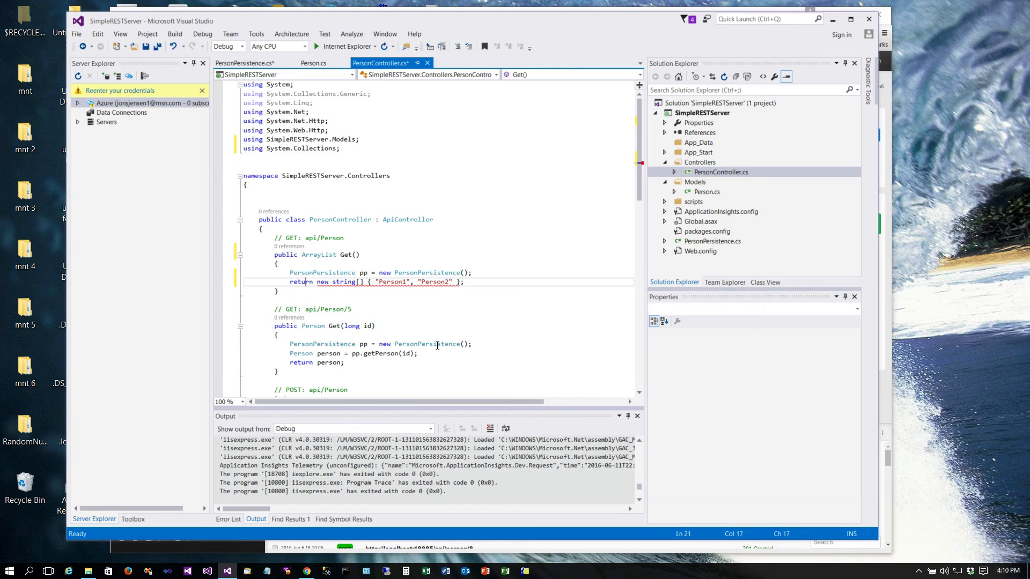
{"action": "double_click", "coordinate": [330, 282]}
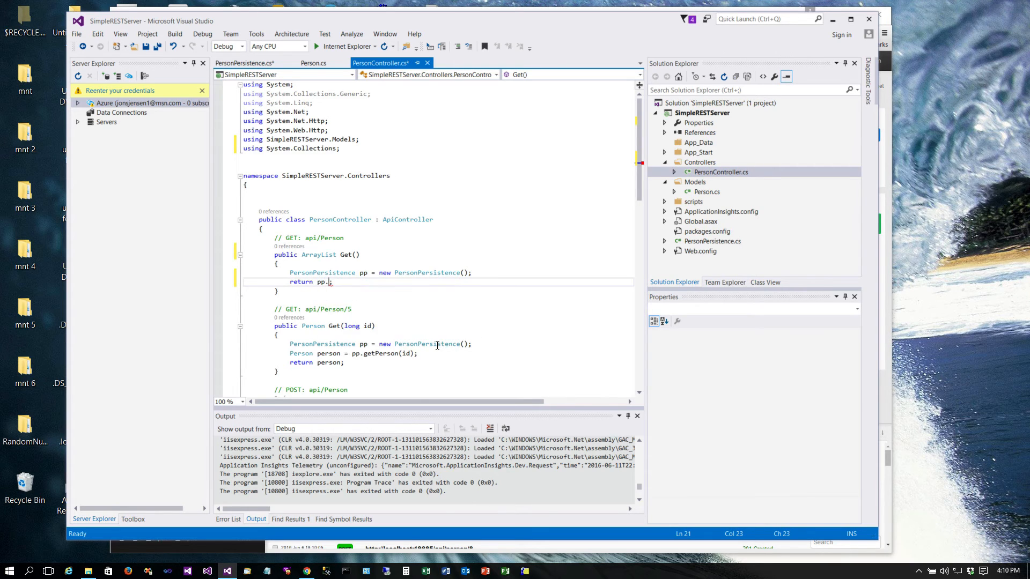
{"action": "type", "text": "get"}
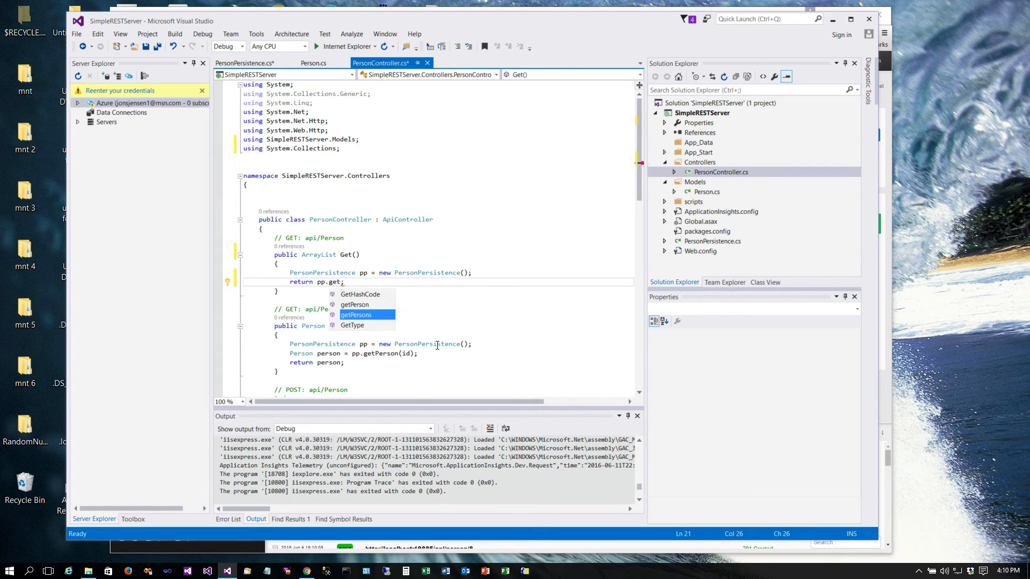
{"action": "key", "text": "Tab"}
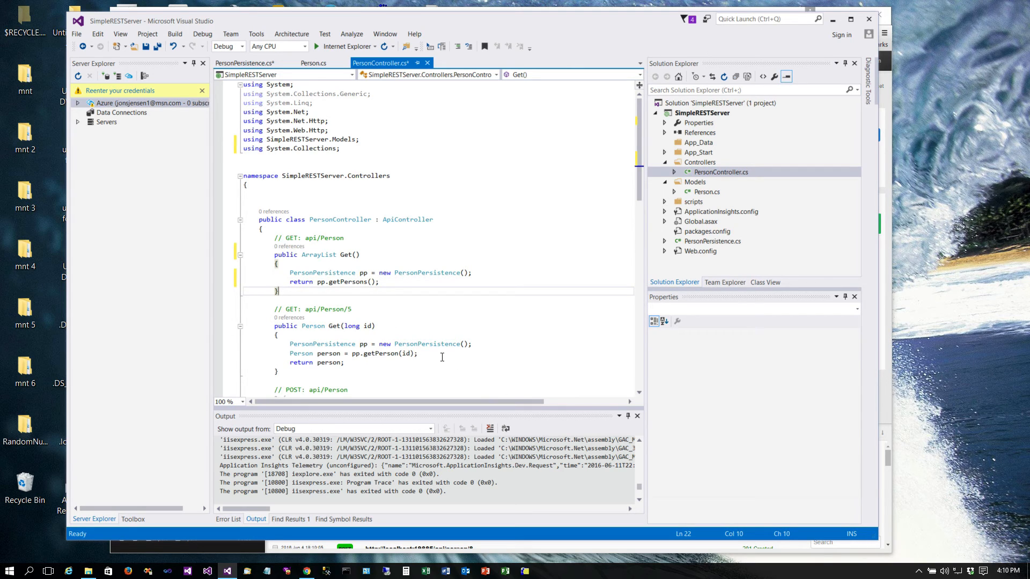
{"action": "mouse_move", "coordinate": [460, 261]}
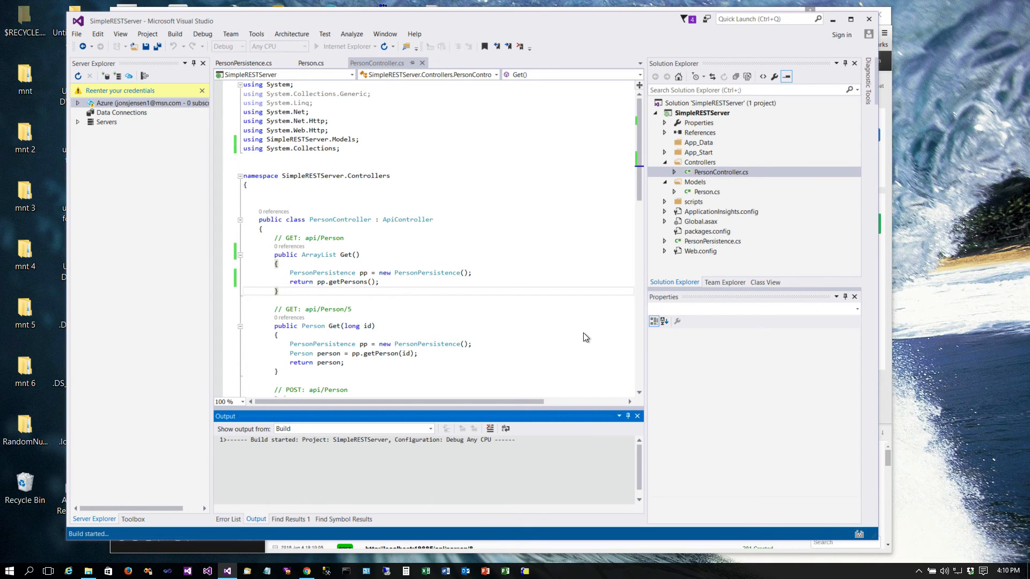
{"action": "mouse_move", "coordinate": [531, 425]}
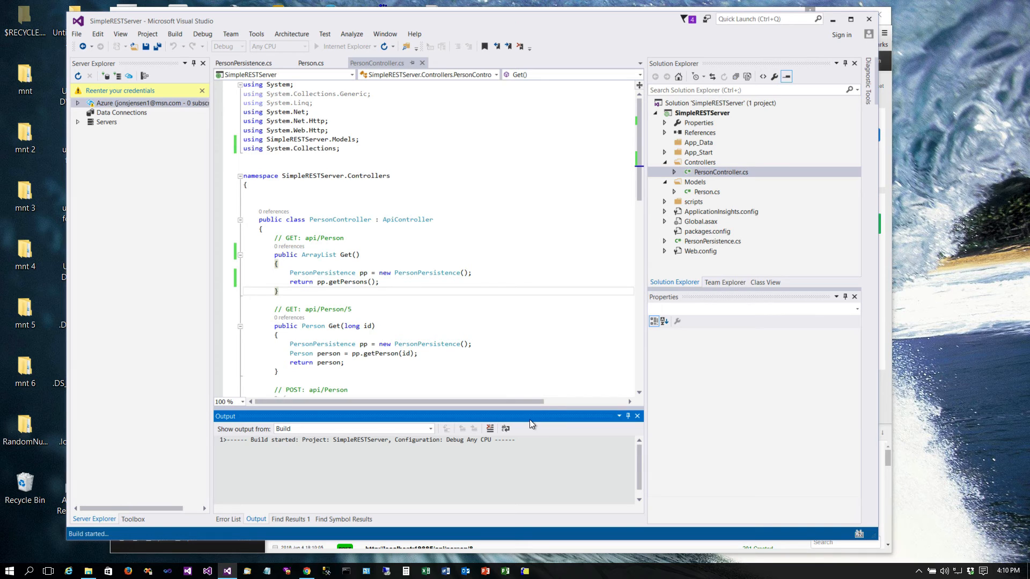
Start SimpleRESTServer and bring the DHC REST client to the front
{"action": "left_click", "coordinate": [68, 569]}
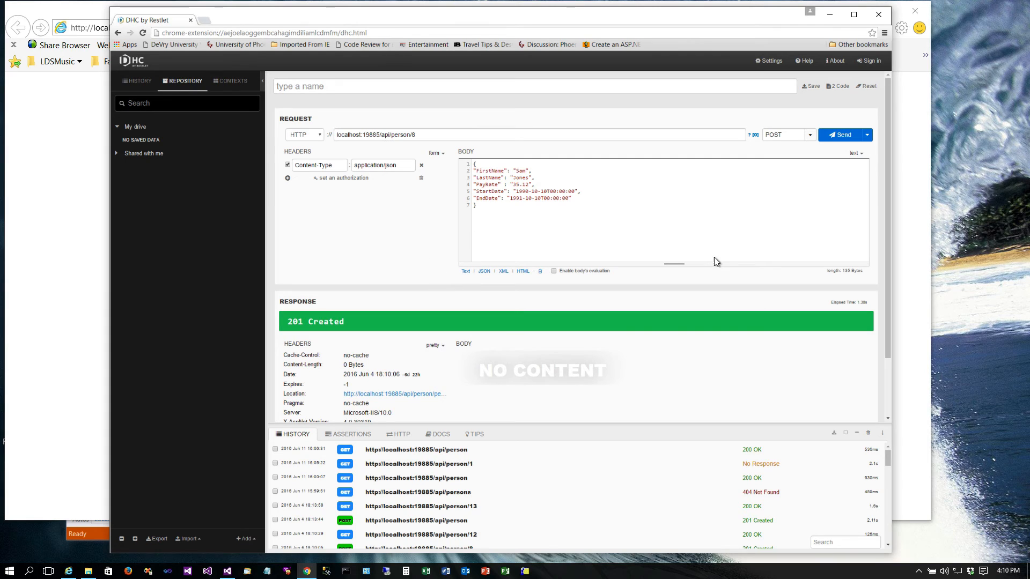
Send a GET to localhost:19885/api/person, returning 200 OK with a JSON array of person records
{"action": "left_click", "coordinate": [809, 135]}
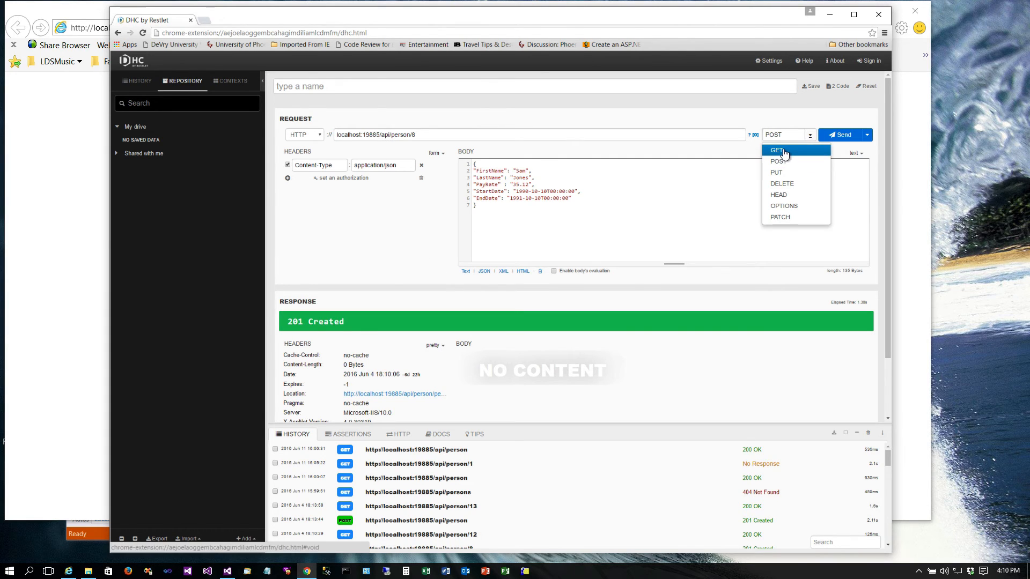
{"action": "left_click", "coordinate": [775, 150]}
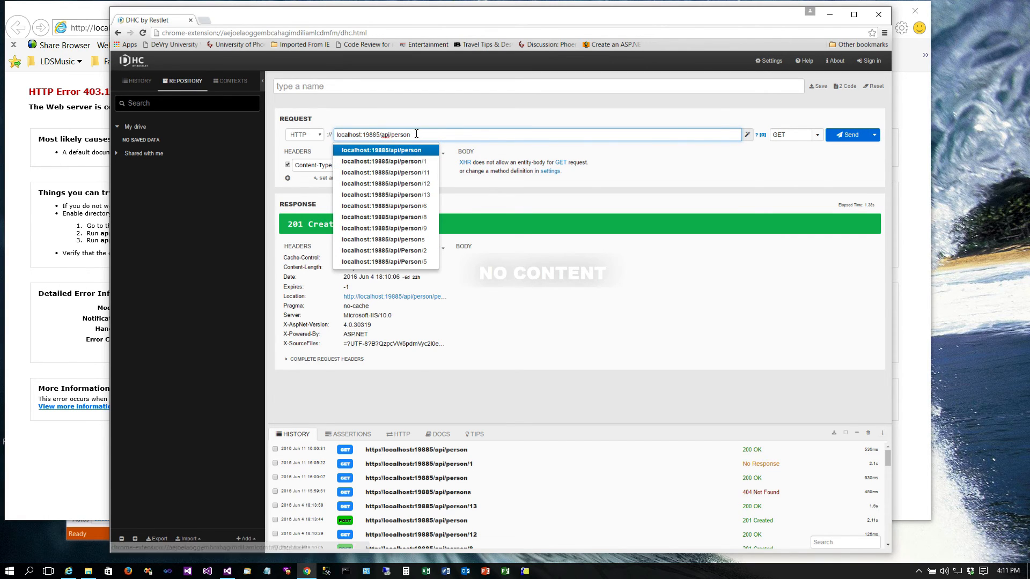
{"action": "left_click", "coordinate": [849, 136]}
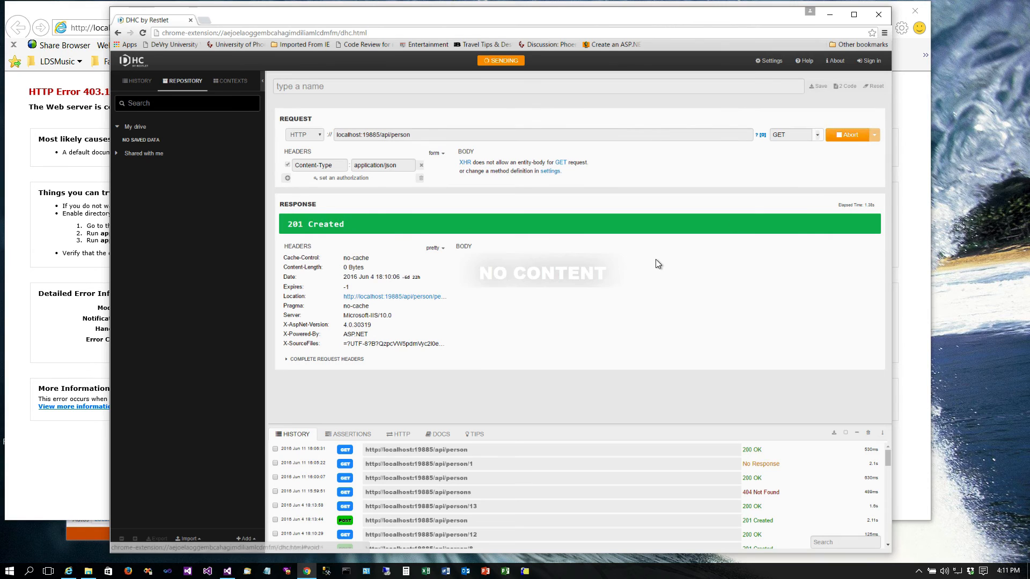
{"action": "left_click", "coordinate": [848, 135]}
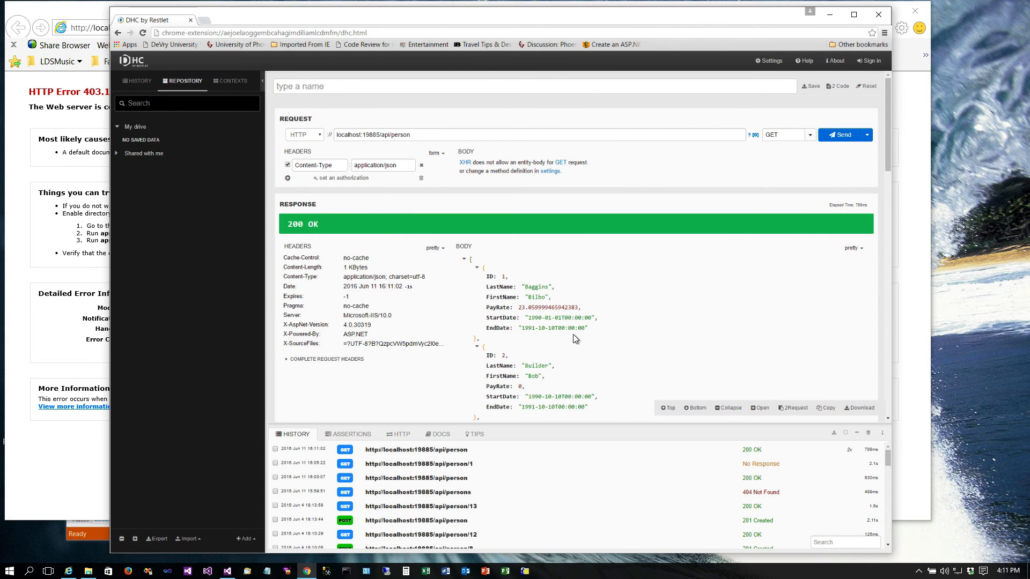
{"action": "scroll", "scroll_direction": "down", "scroll_amount": 3}
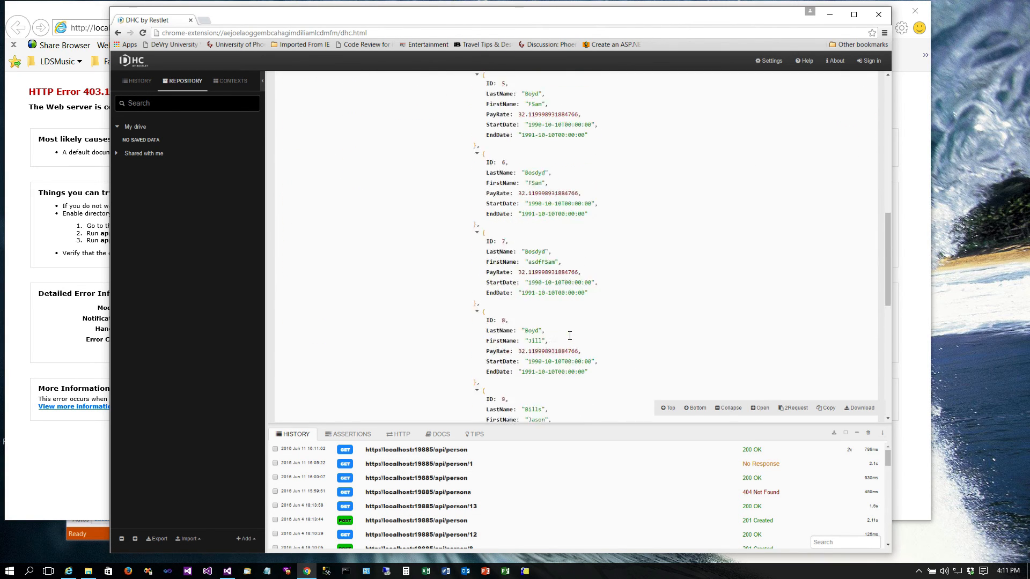
{"action": "scroll", "scroll_direction": "down", "scroll_amount": 3}
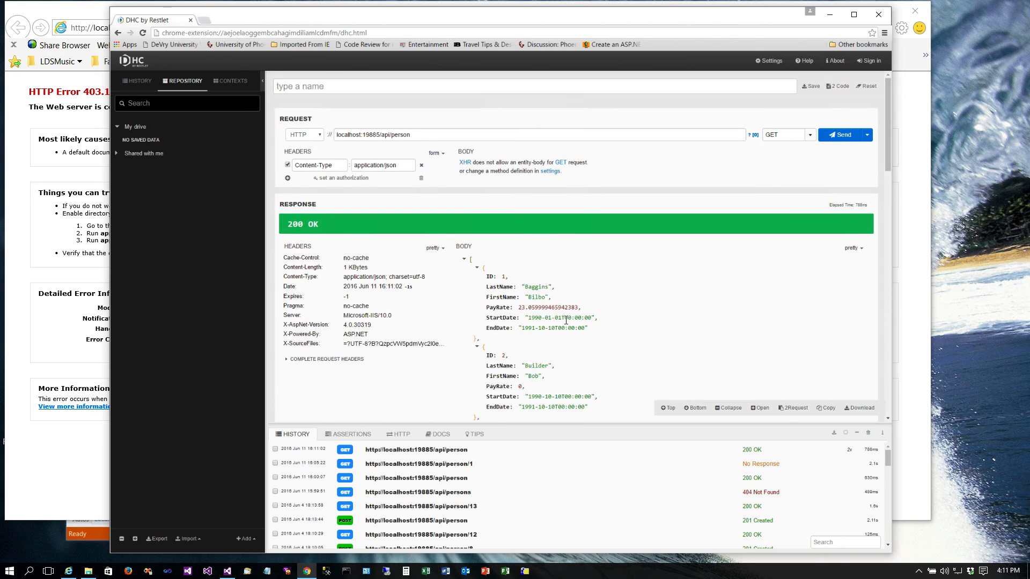
{"action": "mouse_move", "coordinate": [561, 318]}
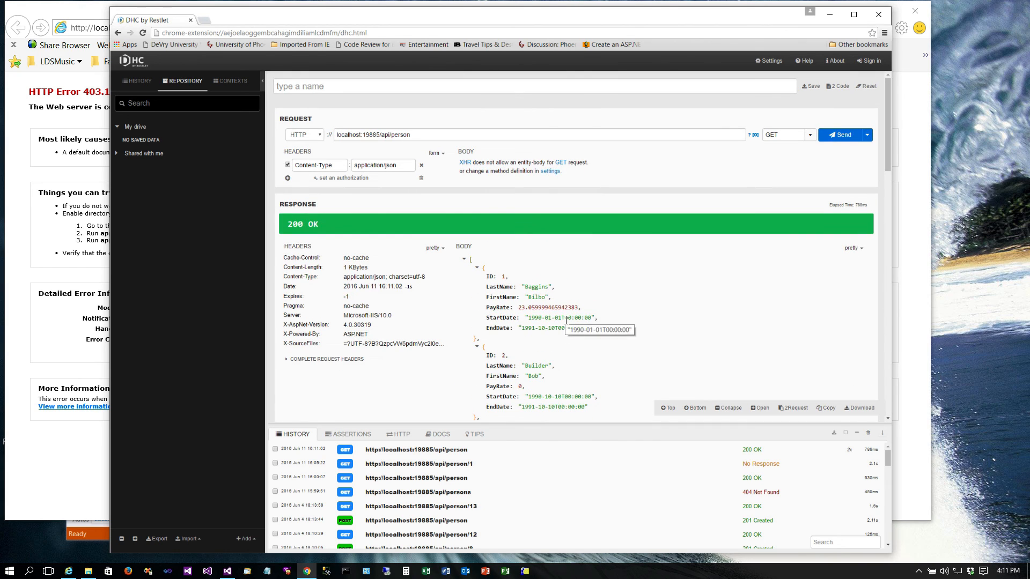